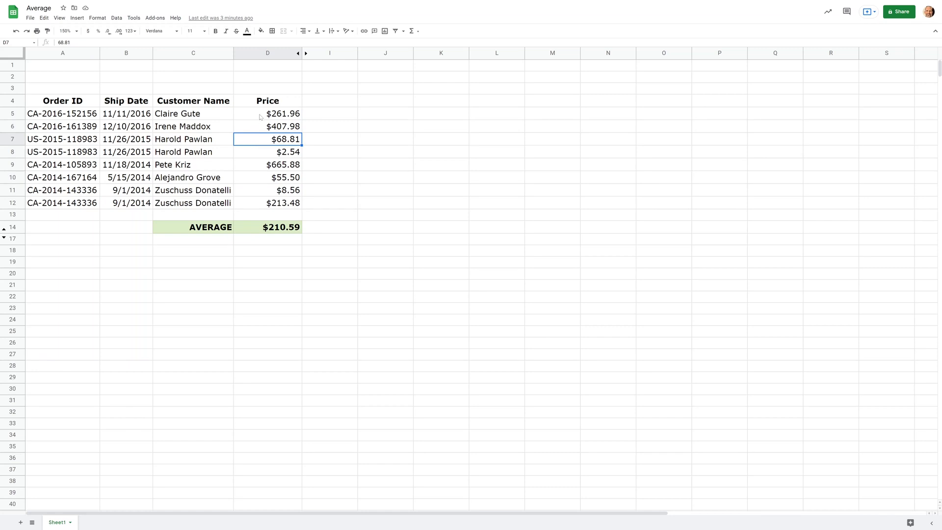
Step: Replace D14's formula with =AVERAGE(D5:D12), giving $210.59
drag(267, 114, 267, 202)
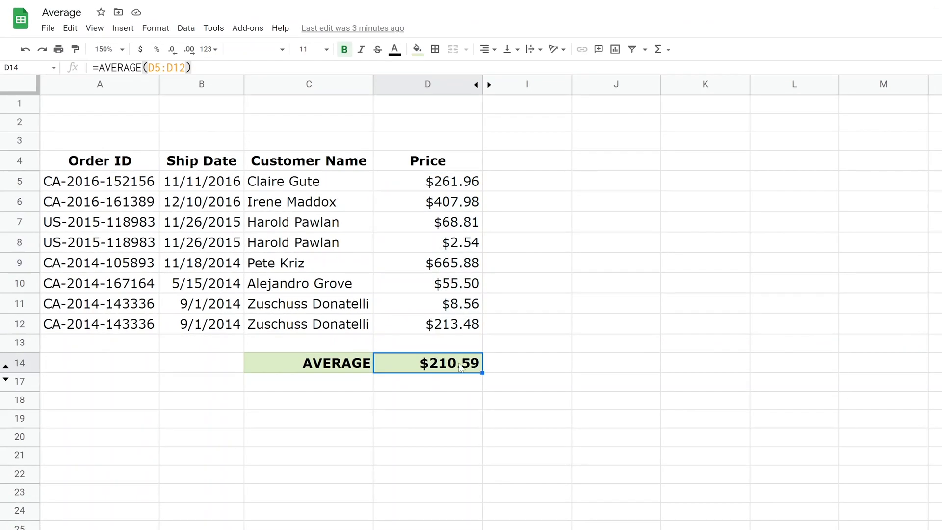
key(Delete)
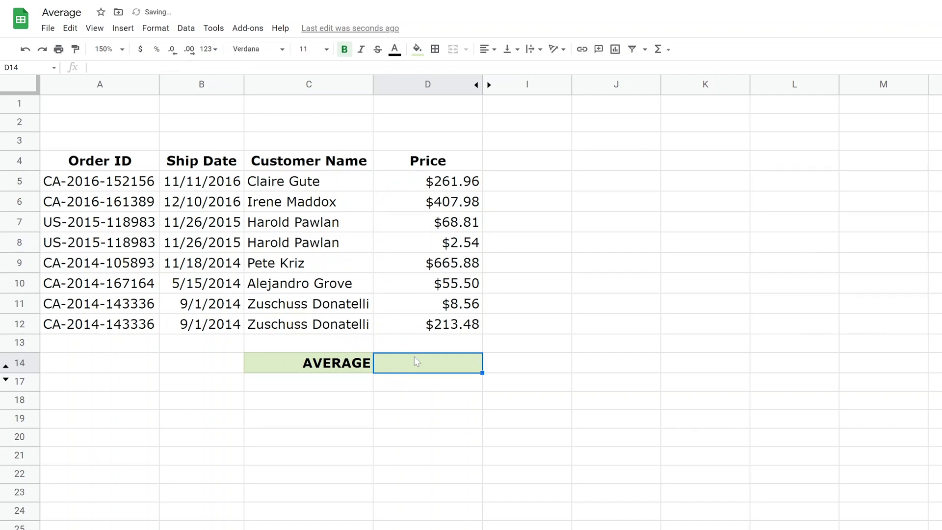
text(=SUM(D5:D12))
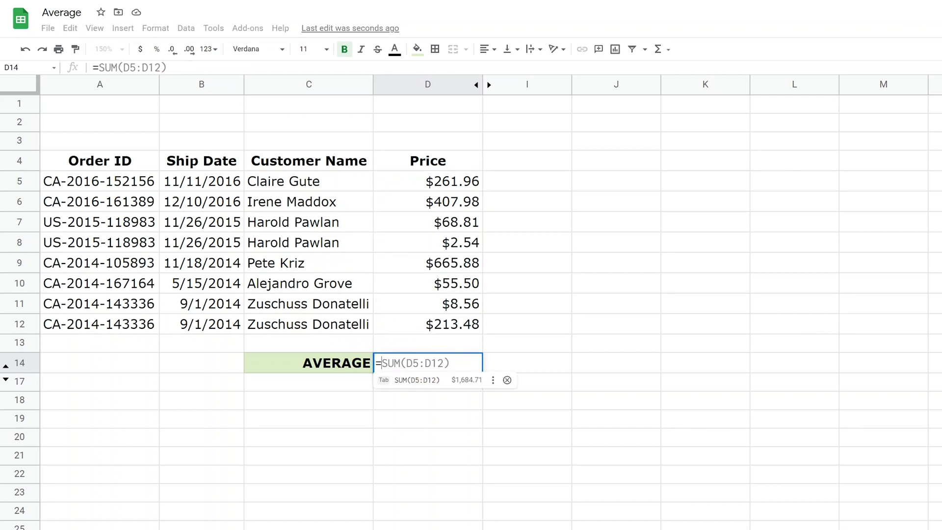
text(AVE)
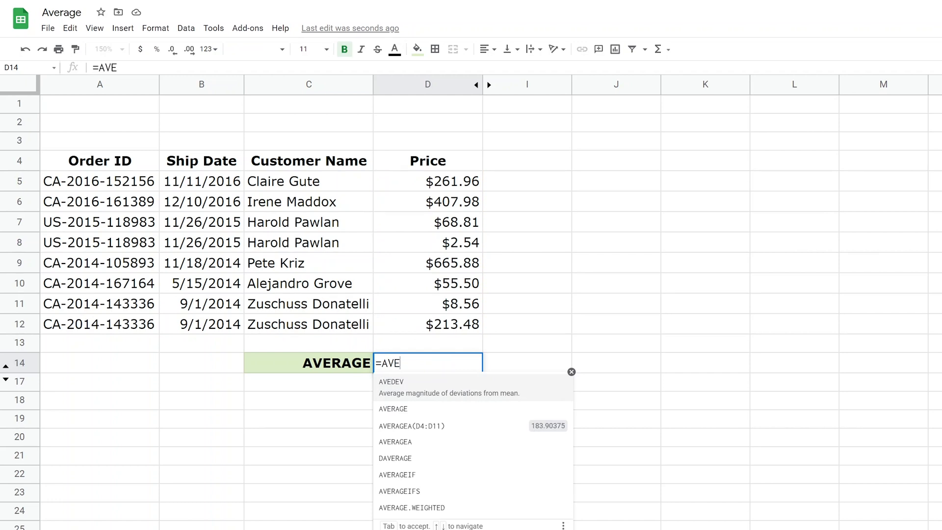
mouse_move(421, 383)
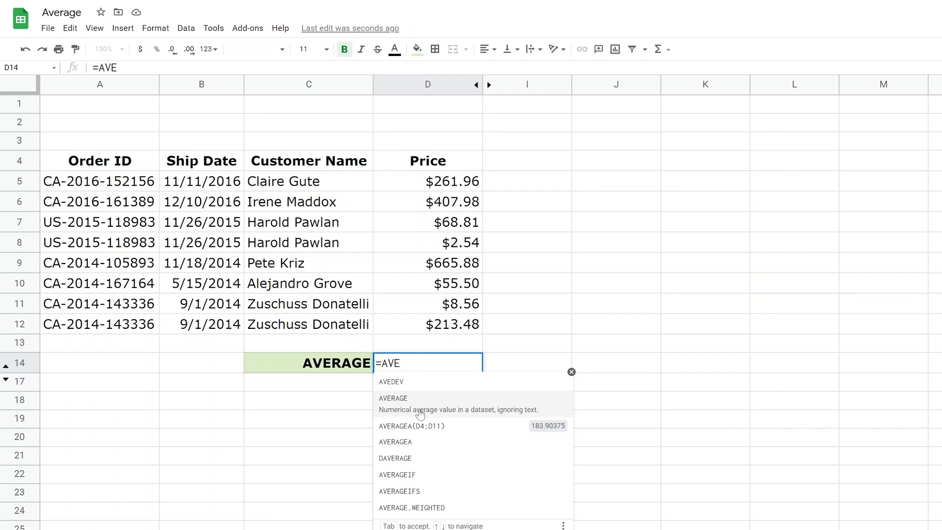
click(392, 397)
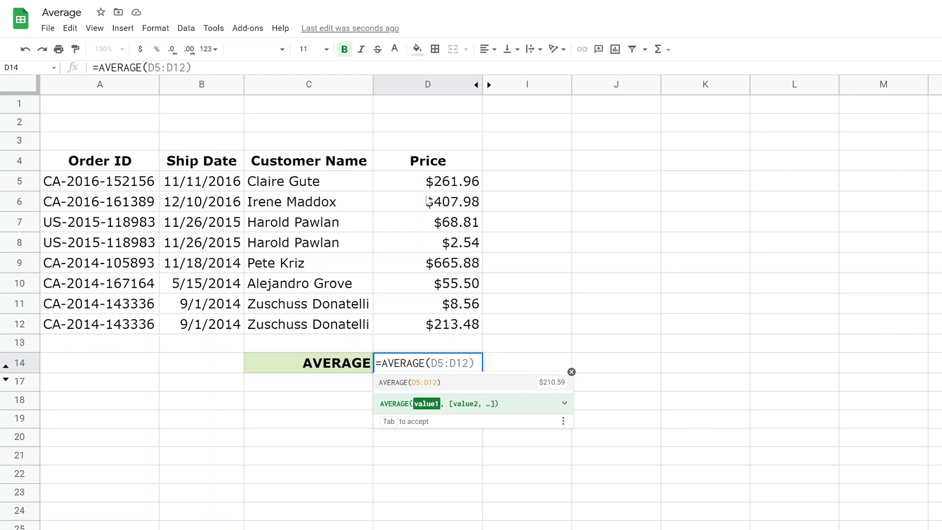
mouse_move(458, 384)
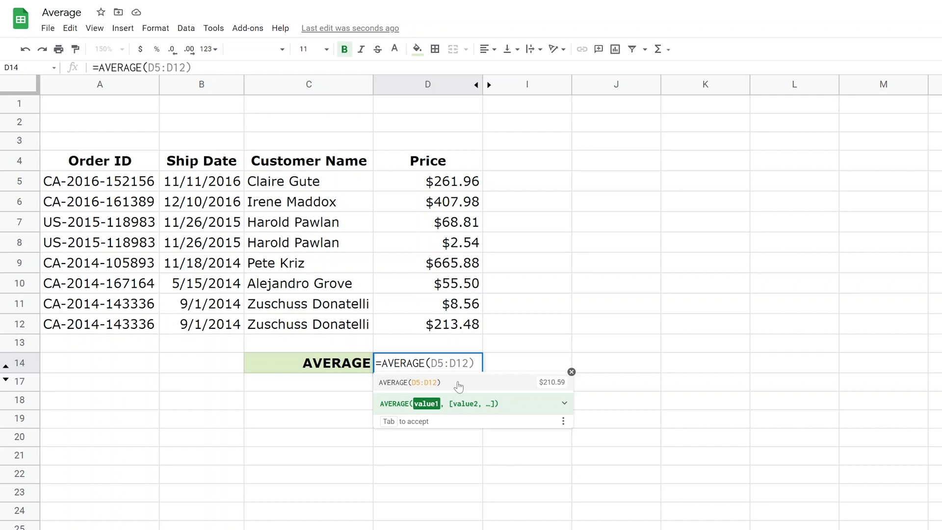
mouse_move(553, 390)
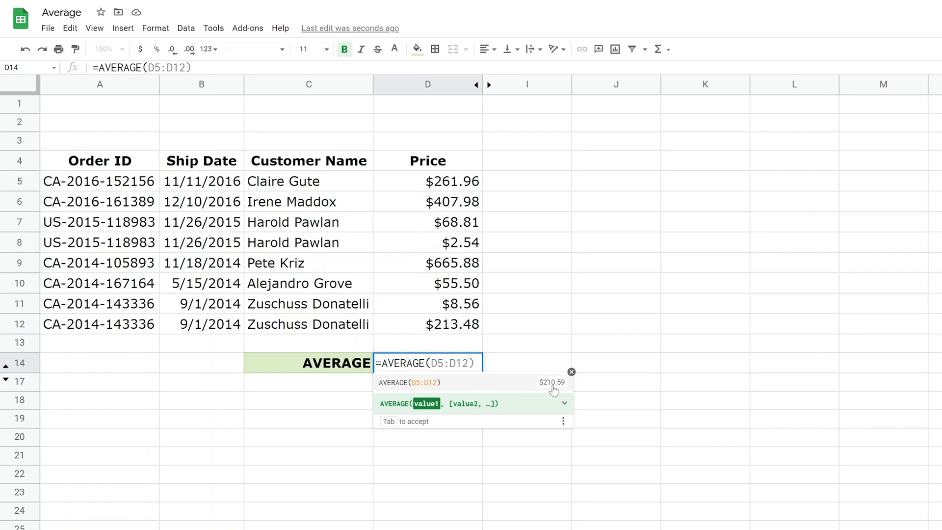
key(Enter)
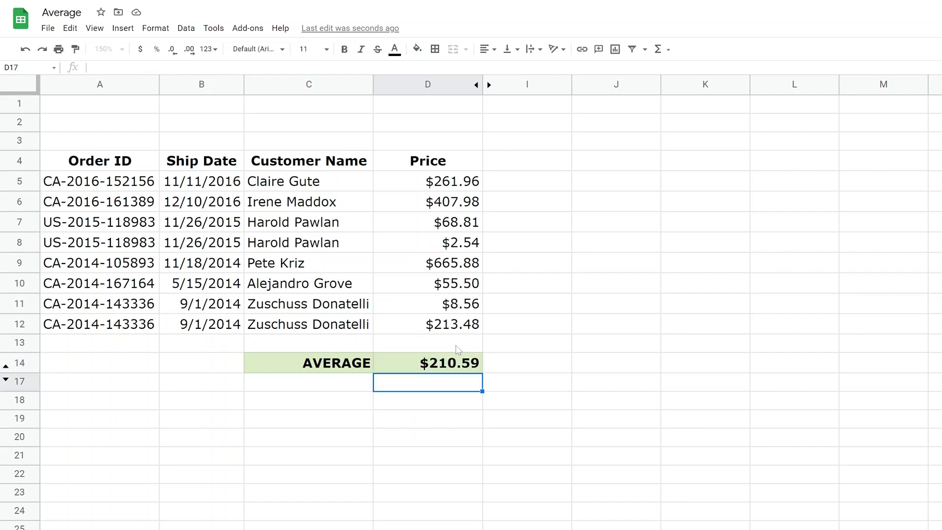
Step: Select the prices D5:D12 and unhide columns E–H beside Price
drag(428, 180, 428, 303)
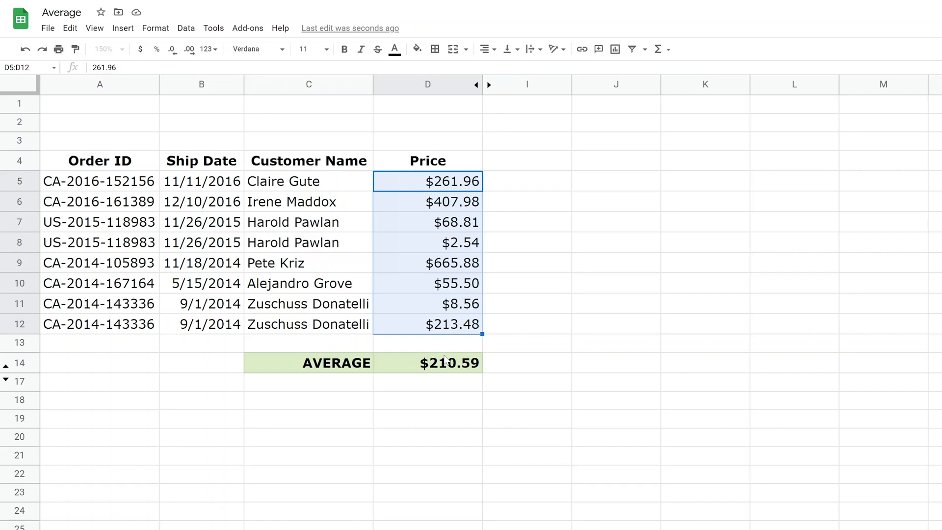
click(488, 84)
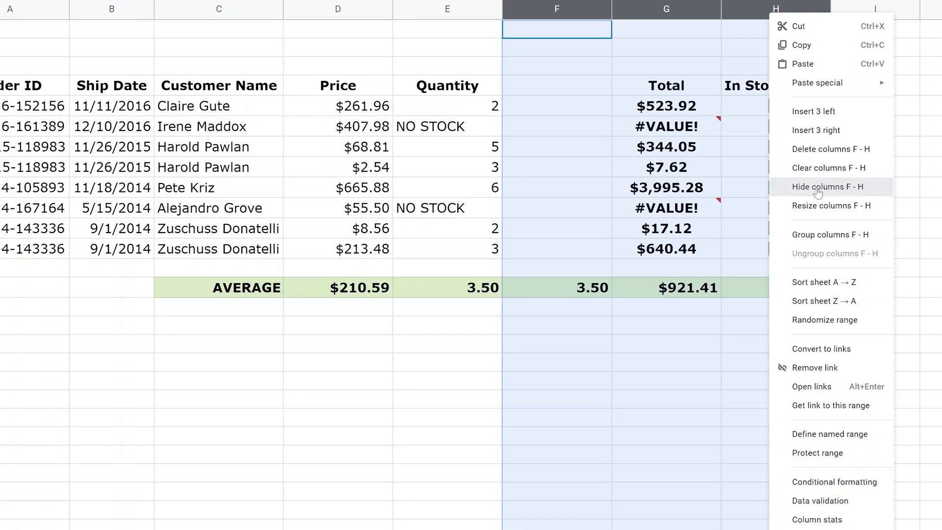
Step: Hide columns F–H, then review E14's quantity average and the NO STOCK entry in E6
click(826, 186)
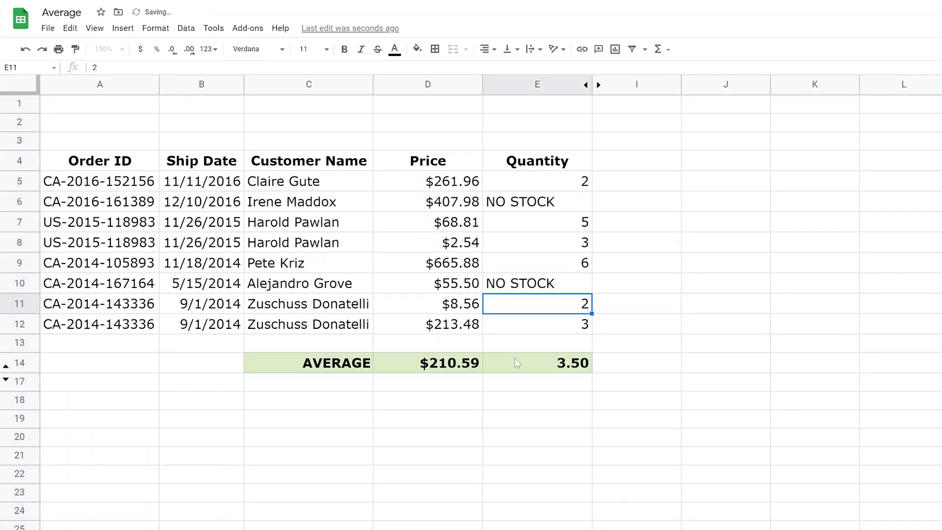
click(536, 362)
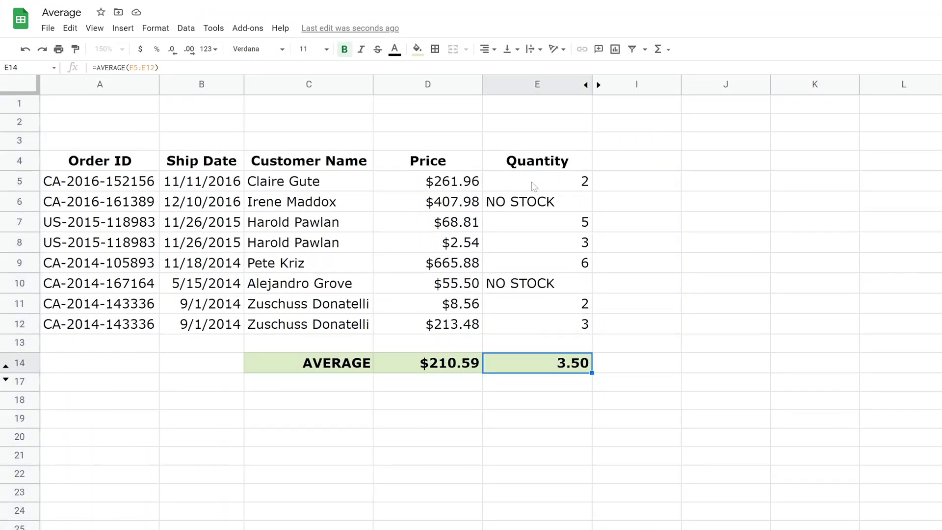
click(535, 202)
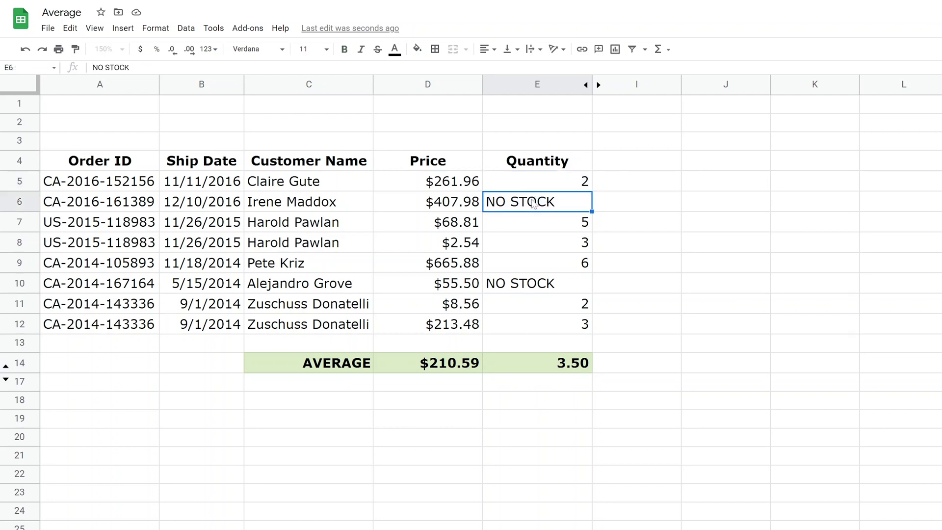
mouse_move(538, 222)
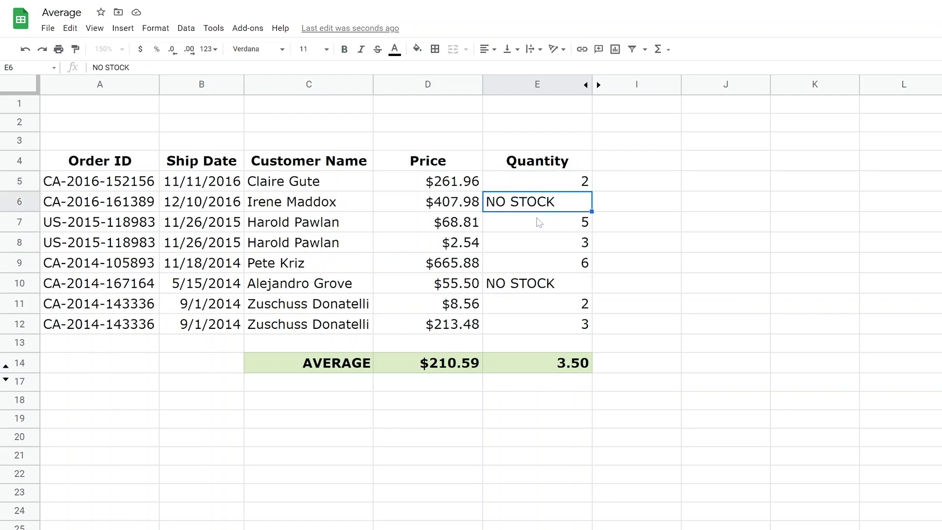
click(536, 180)
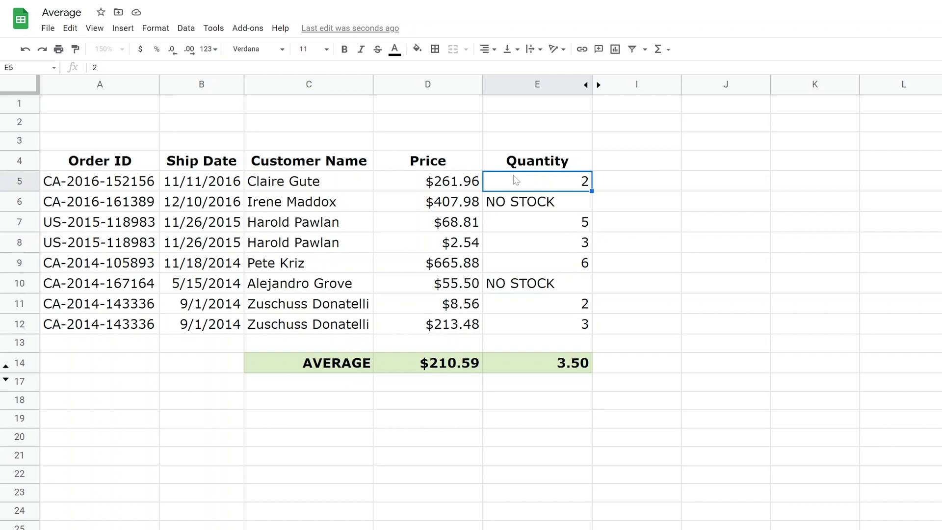
click(537, 201)
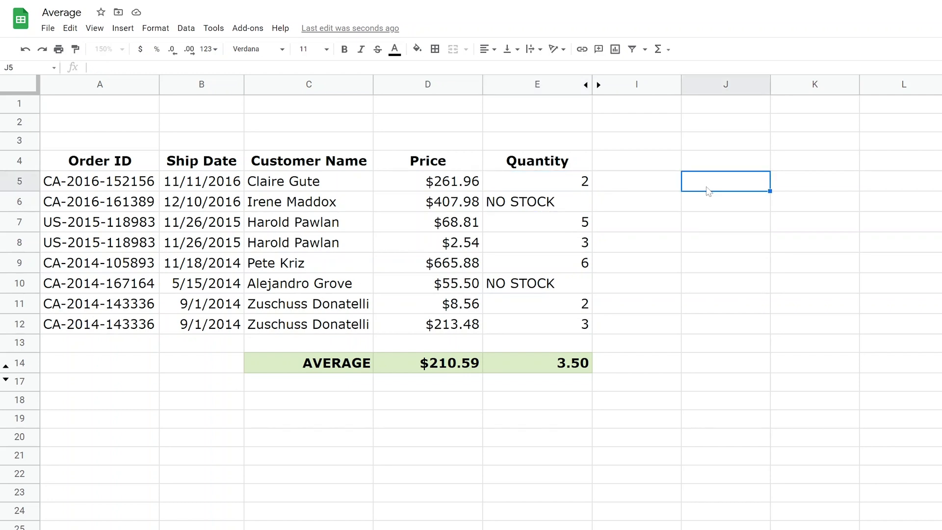
click(536, 201)
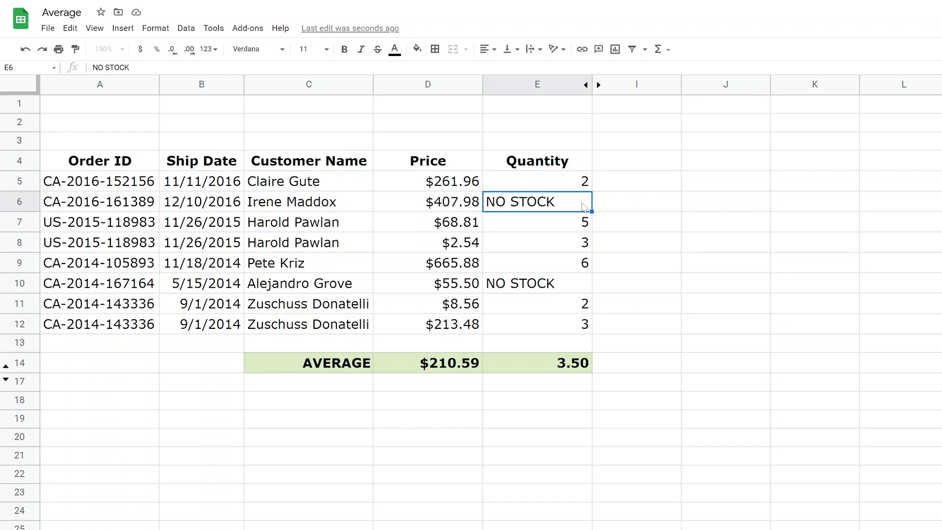
Step: Enter TWELVE in E6 and fill =ISNUMBER(E5) down J5:J12 to flag numeric quantities
text(TWELVE)
click(725, 180)
text(=ISNUMBER()
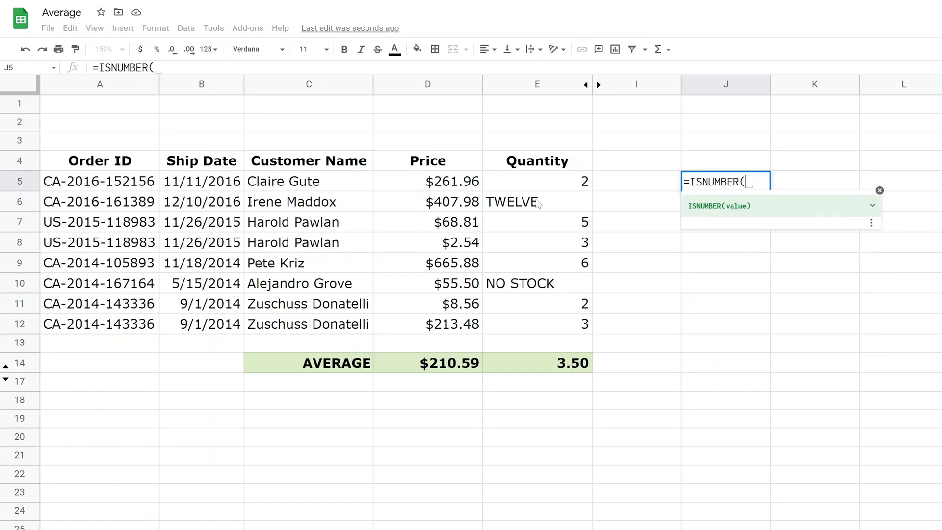
click(537, 181)
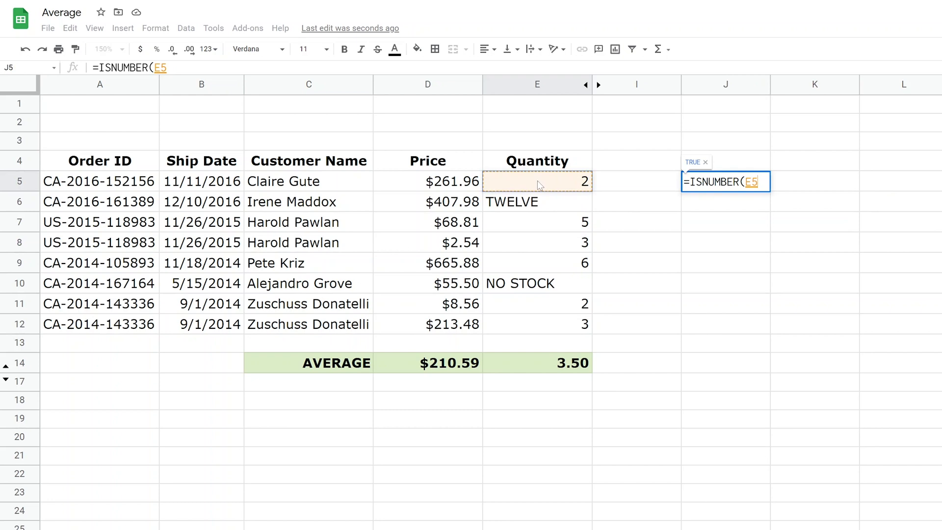
key(enter)
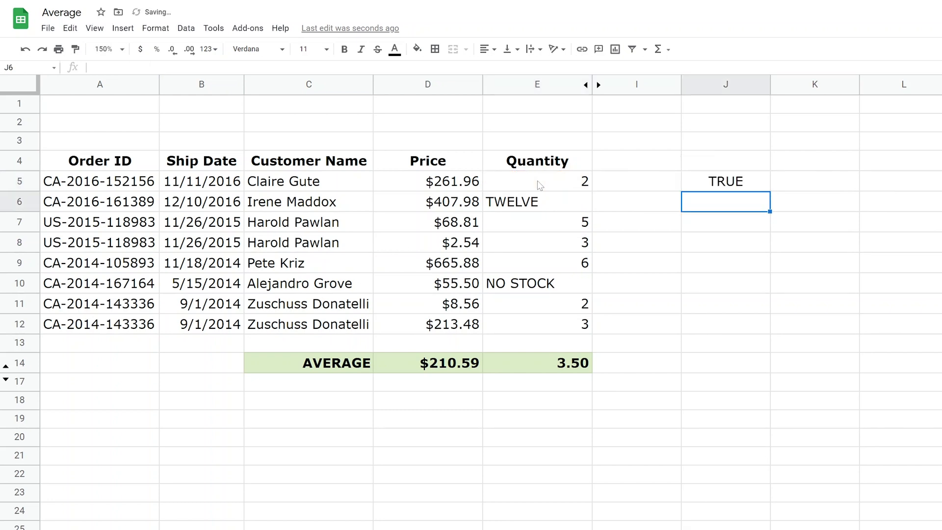
click(725, 180)
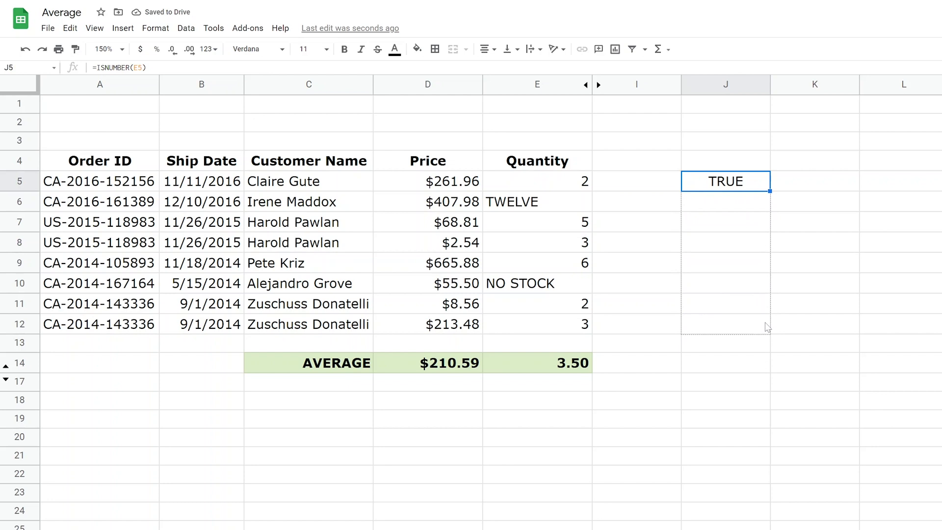
drag(768, 190, 768, 334)
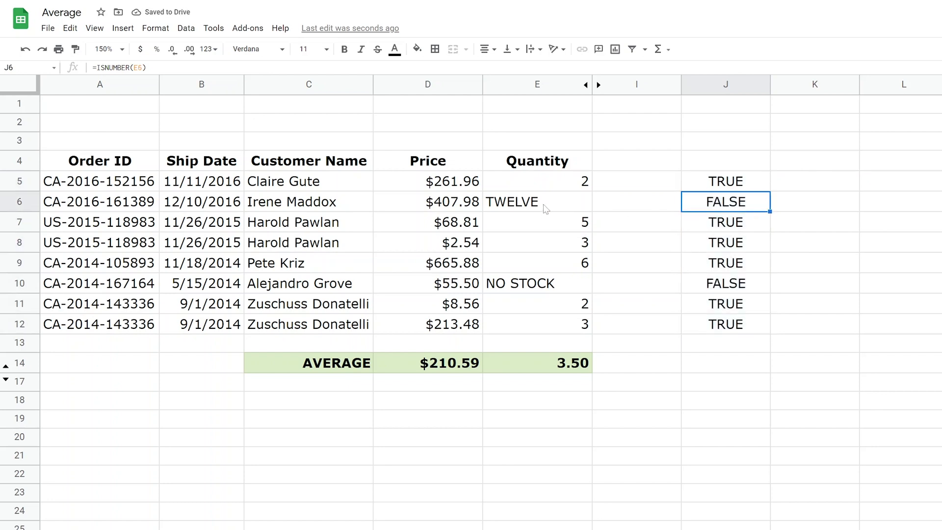
click(537, 283)
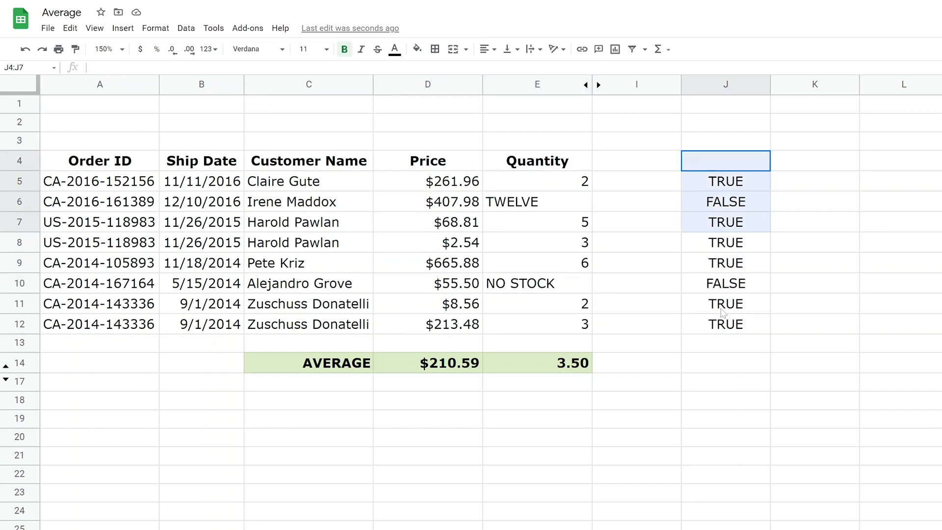
Step: Select the TRUE/FALSE checks in J4:J12 for deletion
drag(725, 160, 725, 363)
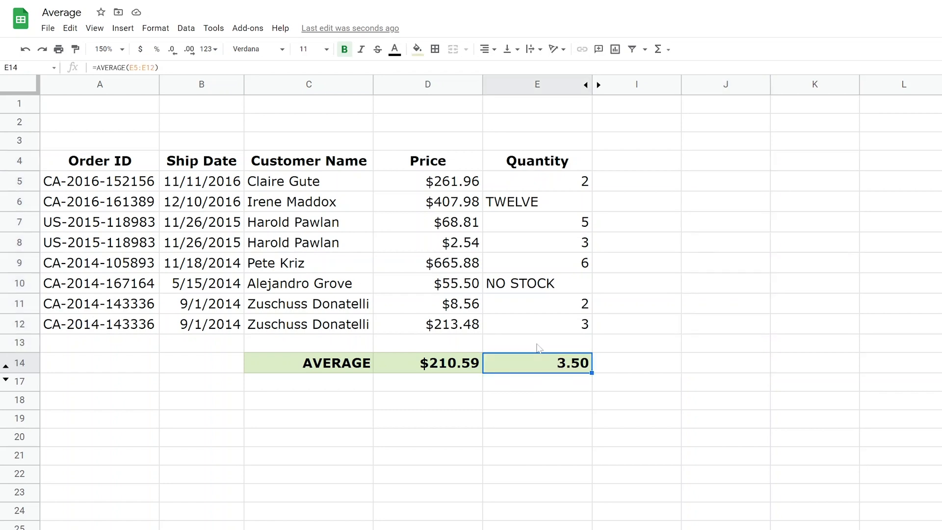
mouse_move(538, 364)
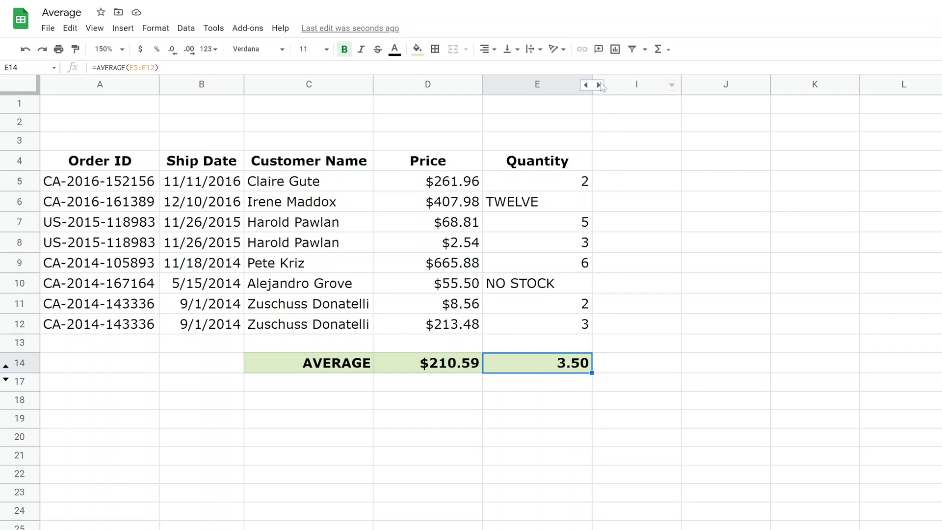
Step: Unhide the columns after Quantity to make room for the manual SUM/COUNT average
click(598, 84)
text(=(SUM(E5,E7:E9,E11:E12)/COUNT(E5,E7:E9,E11:E12)))
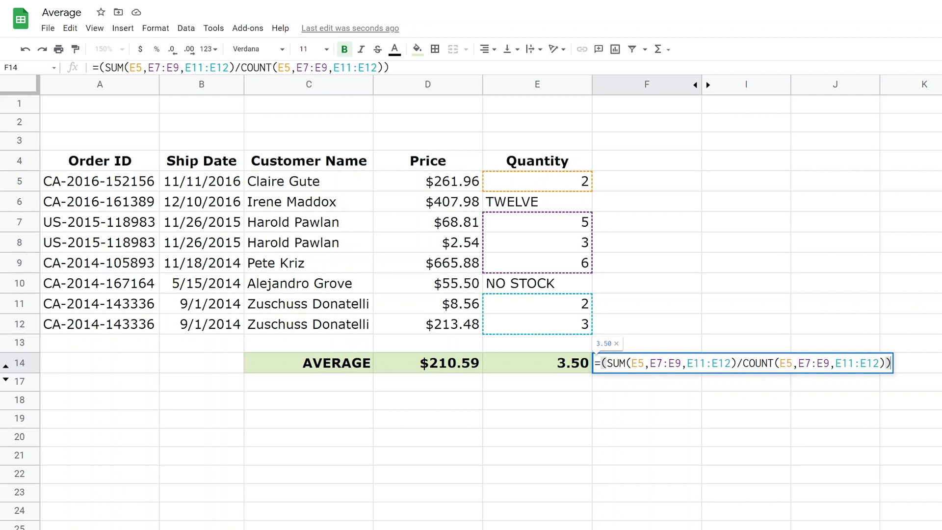
mouse_move(563, 180)
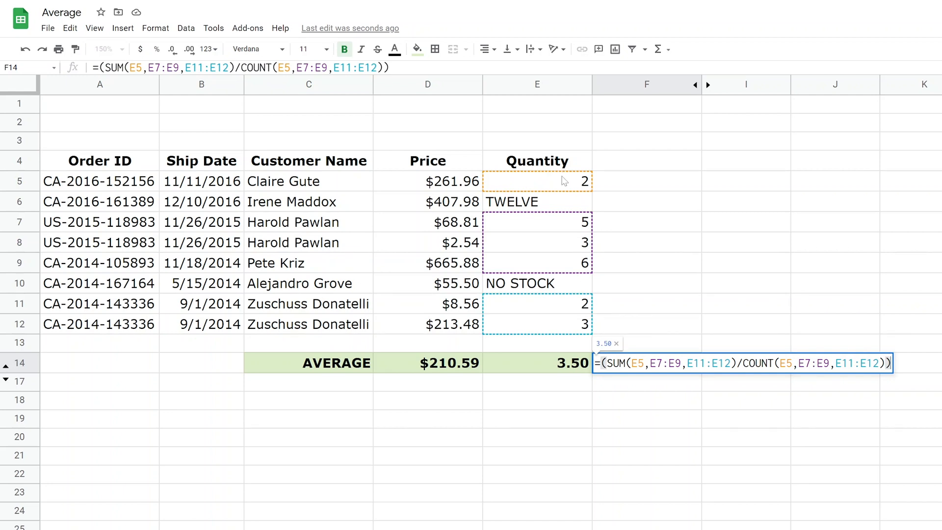
mouse_move(577, 295)
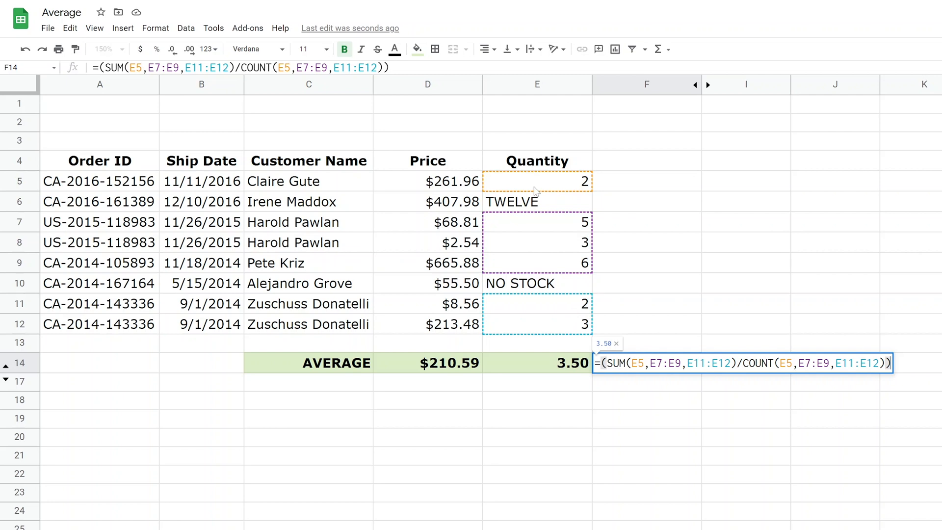
mouse_move(560, 221)
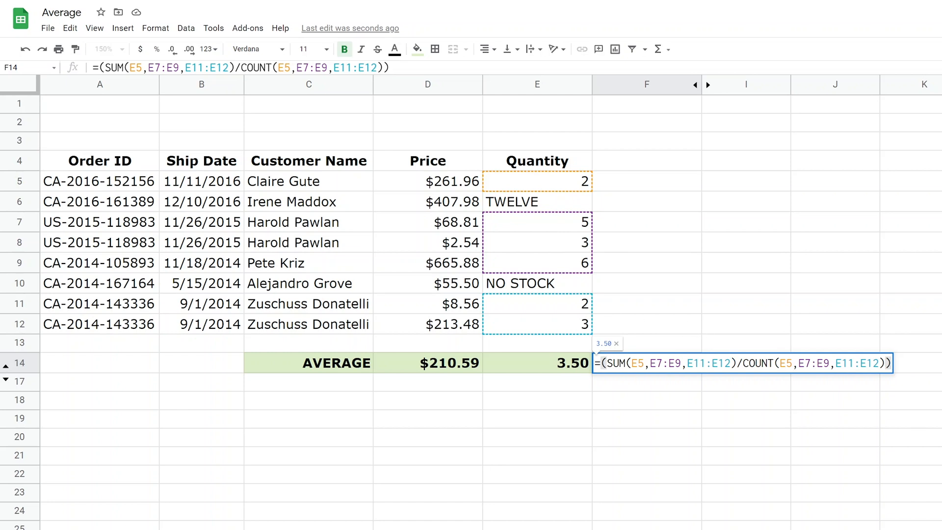
mouse_move(568, 186)
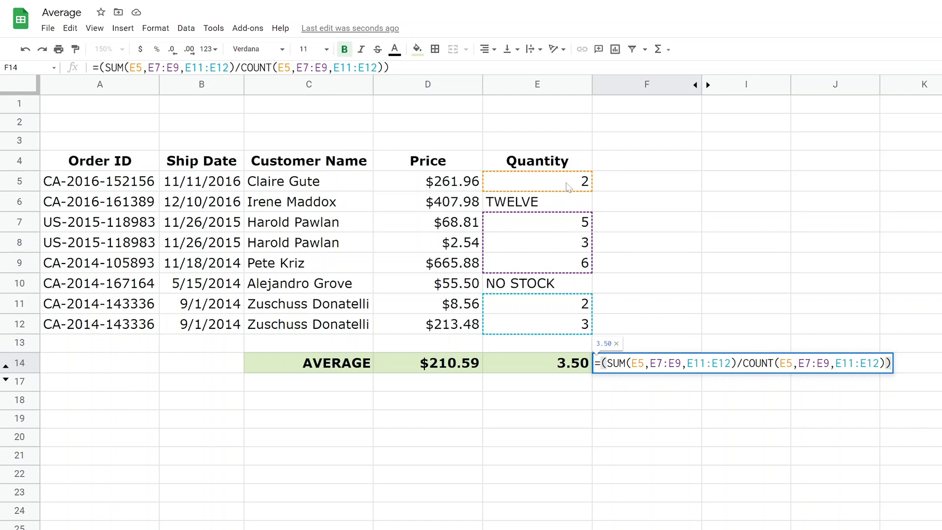
mouse_move(561, 227)
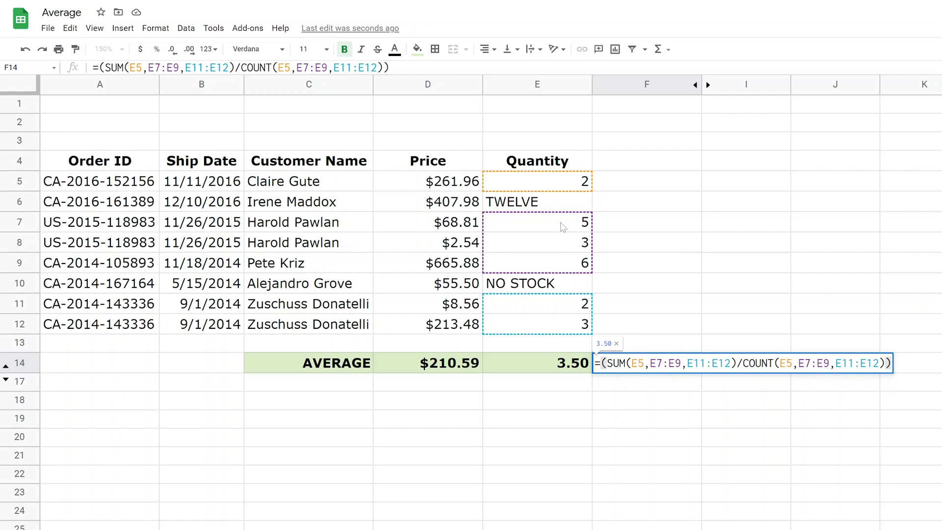
mouse_move(559, 188)
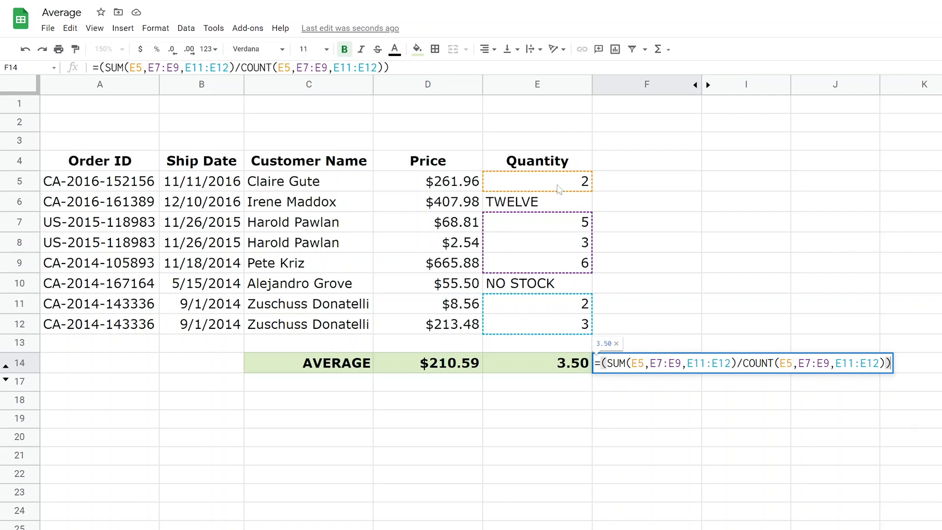
mouse_move(571, 300)
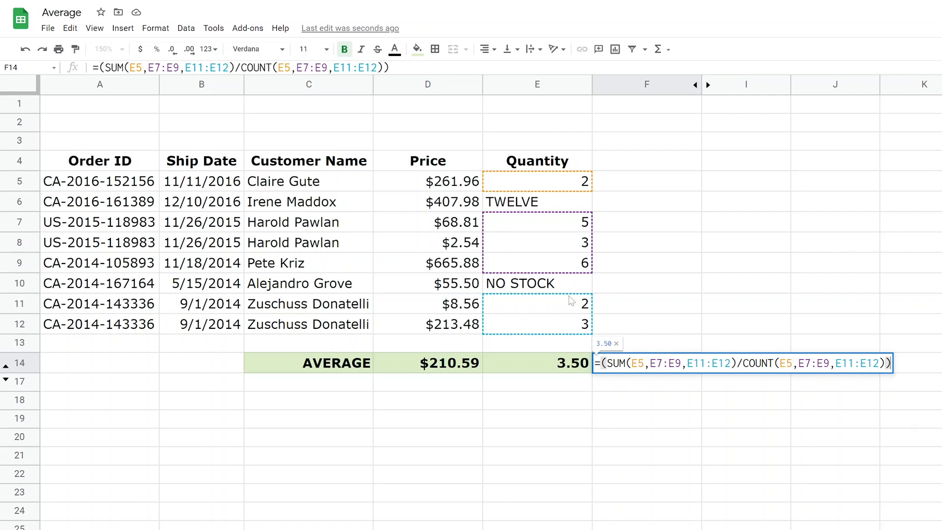
mouse_move(572, 342)
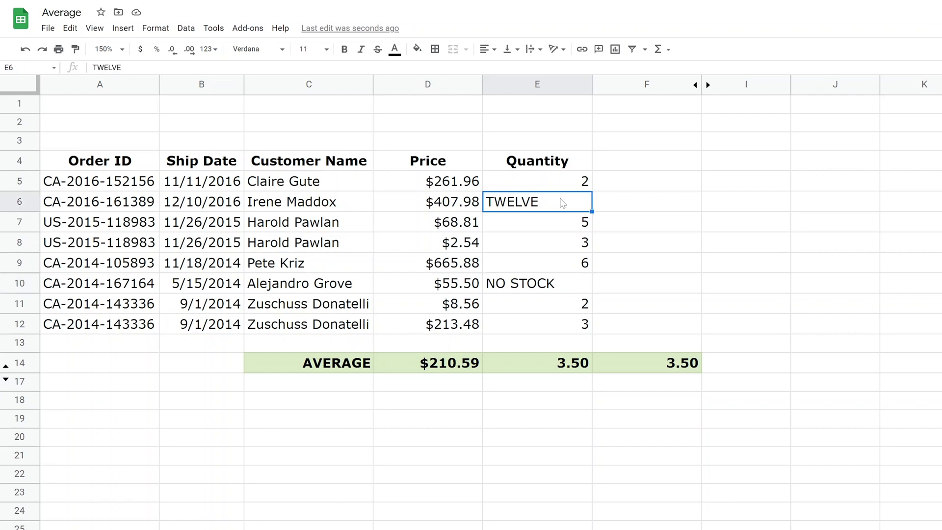
Step: Enter NO STOCK in E6 and reveal row 15's =AVERAGEA(E5:E12) giving 2.63
text(NO STOCK)
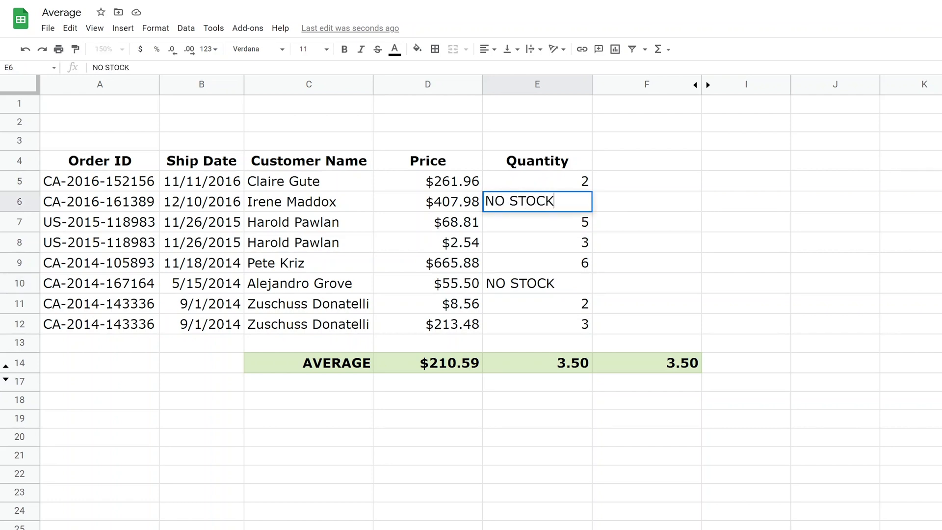
key(enter)
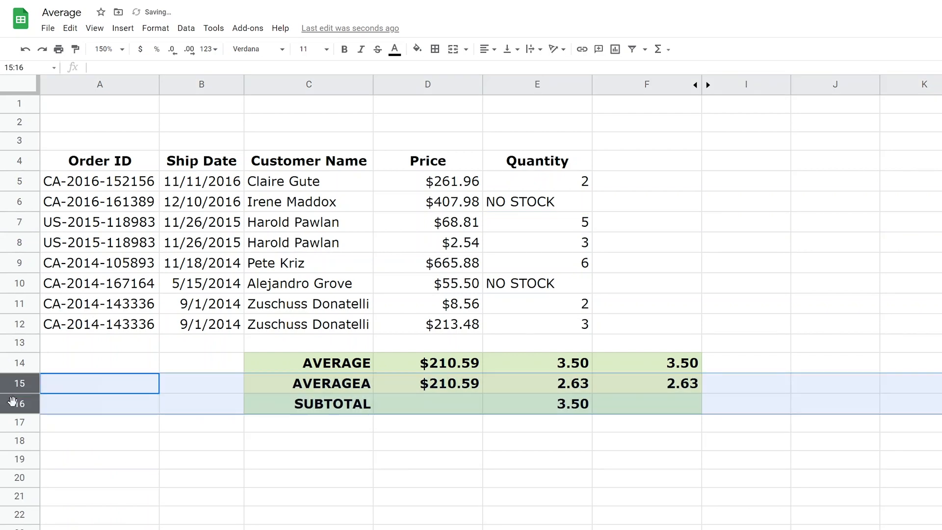
click(536, 383)
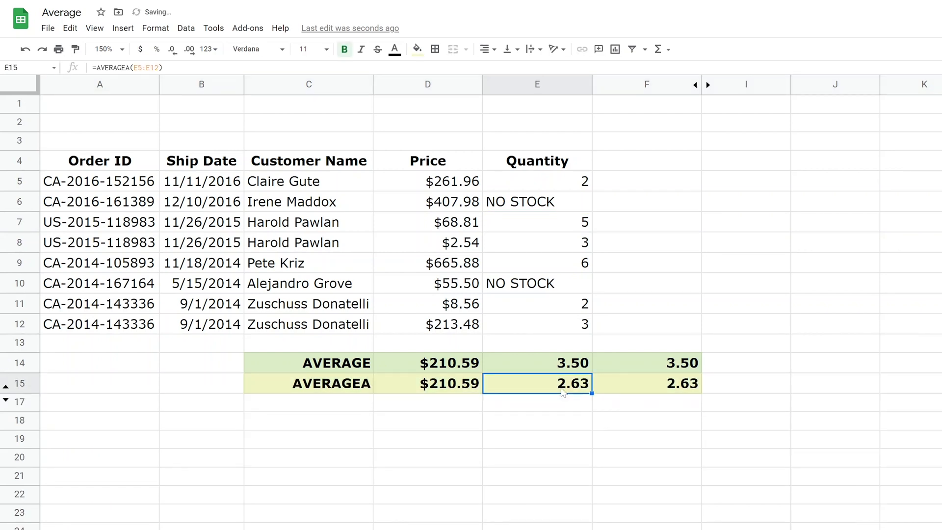
double_click(537, 384)
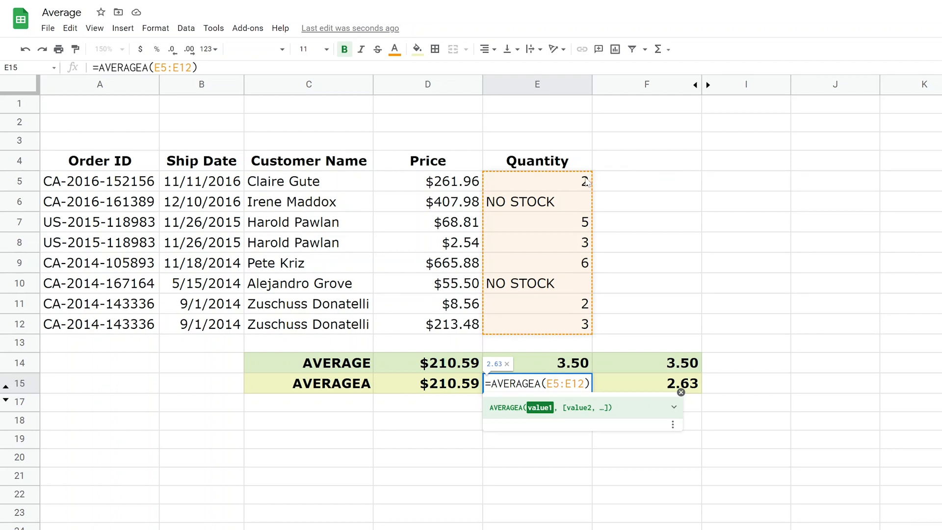
mouse_move(568, 284)
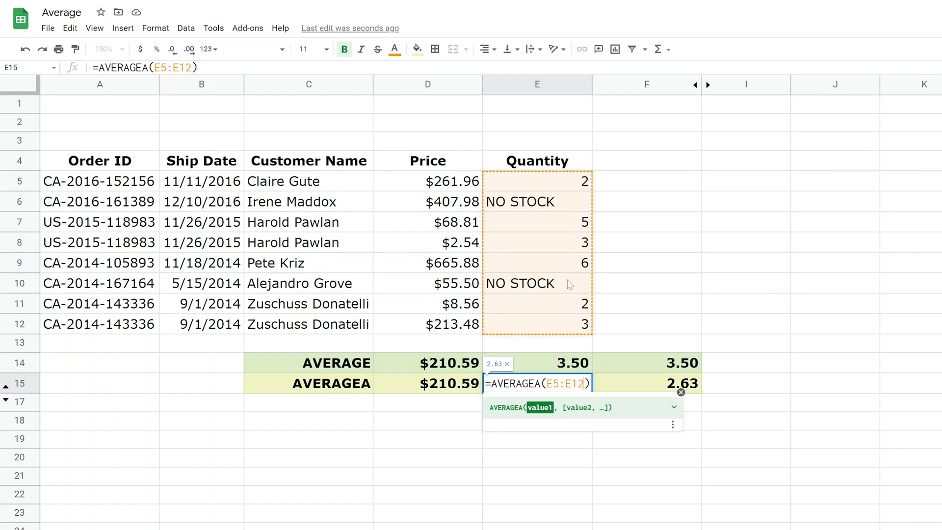
key(Enter)
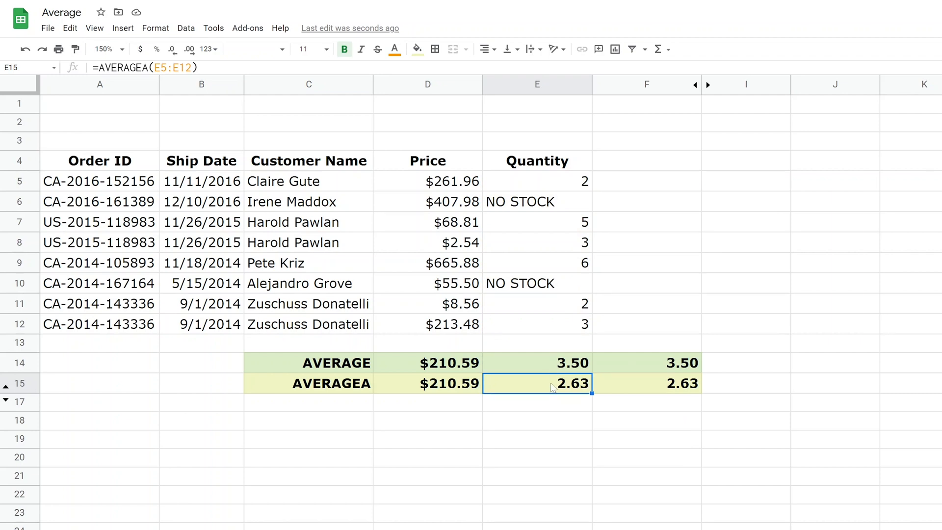
click(645, 384)
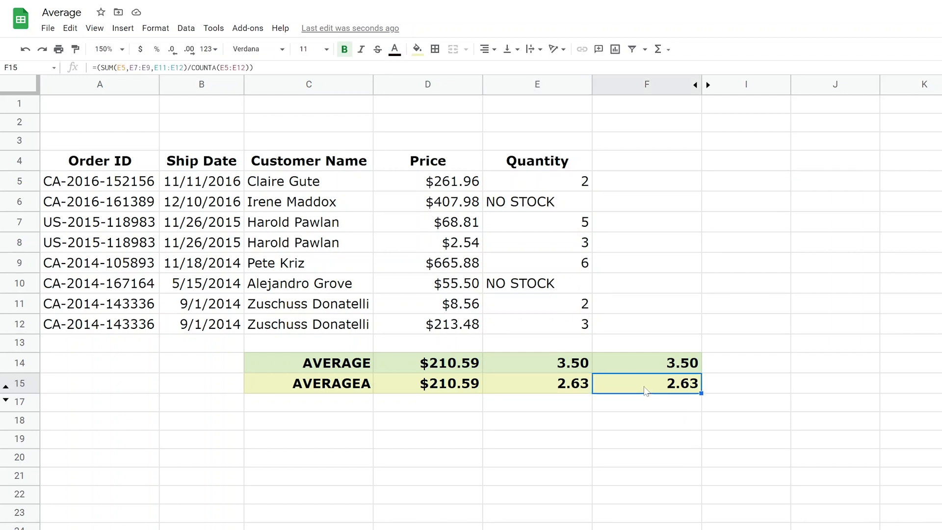
double_click(645, 383)
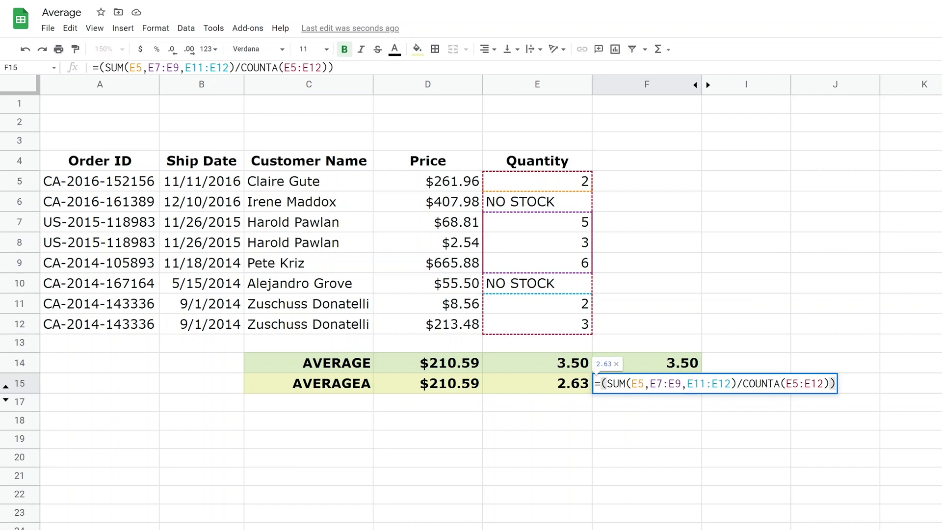
mouse_move(615, 313)
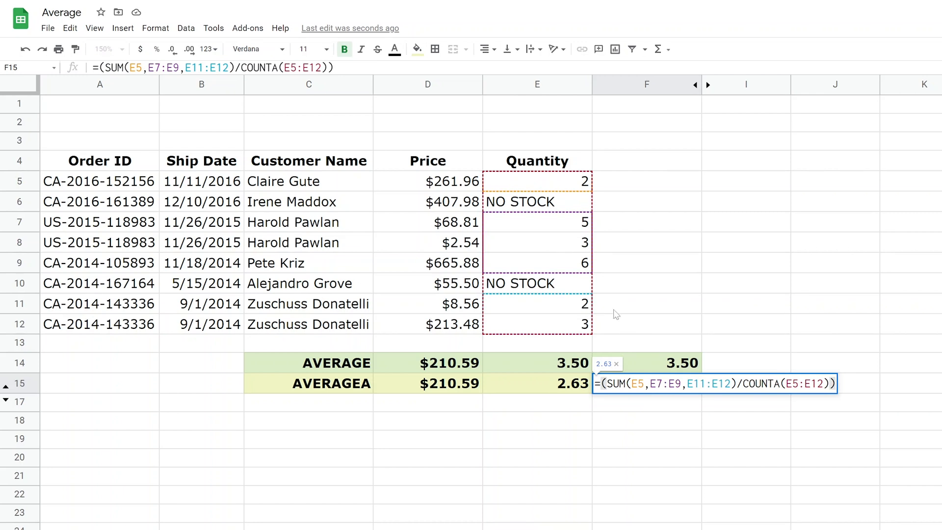
mouse_move(703, 321)
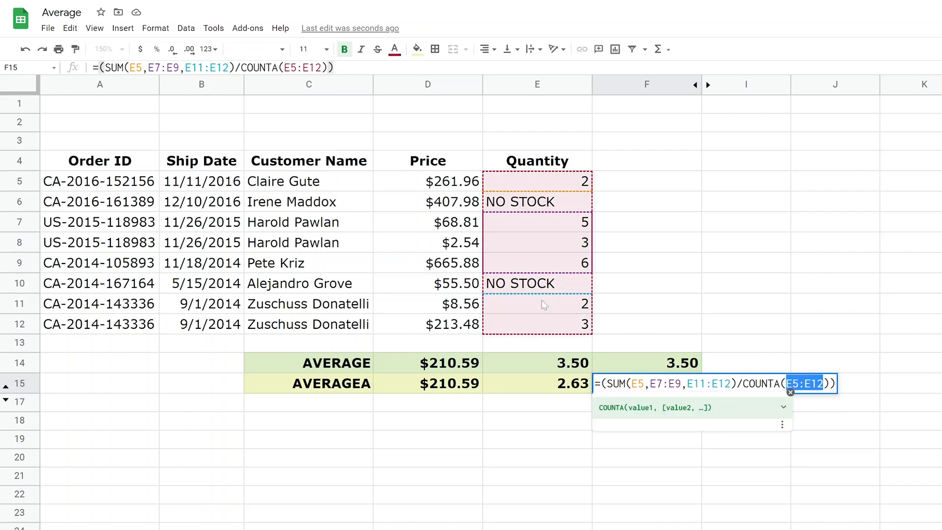
mouse_move(551, 230)
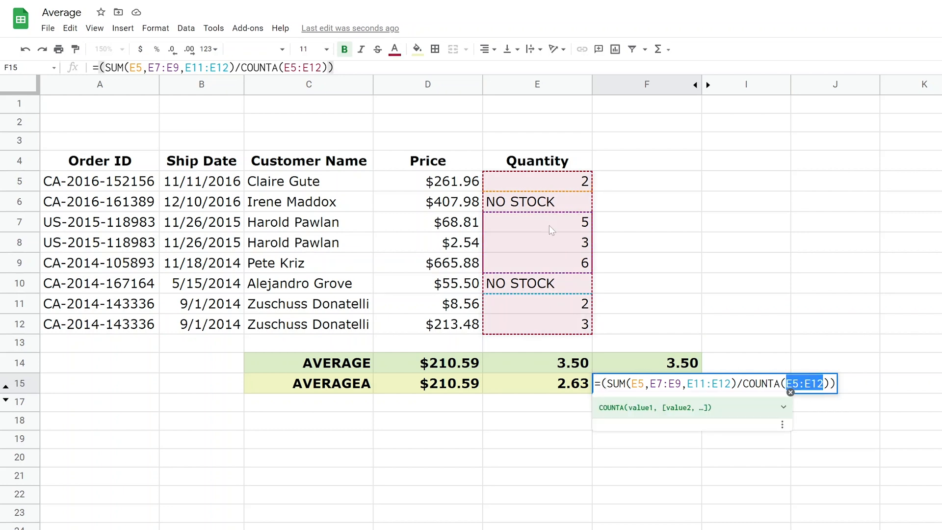
mouse_move(552, 312)
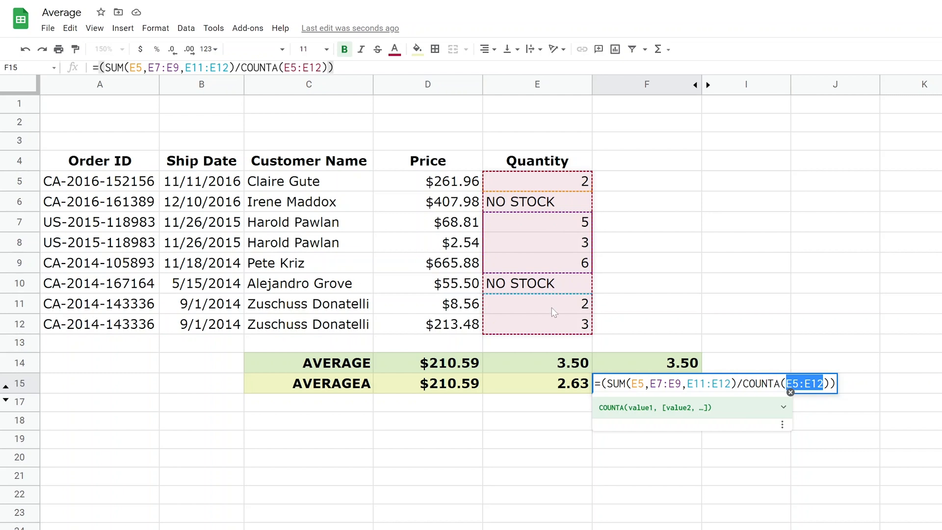
key(Enter)
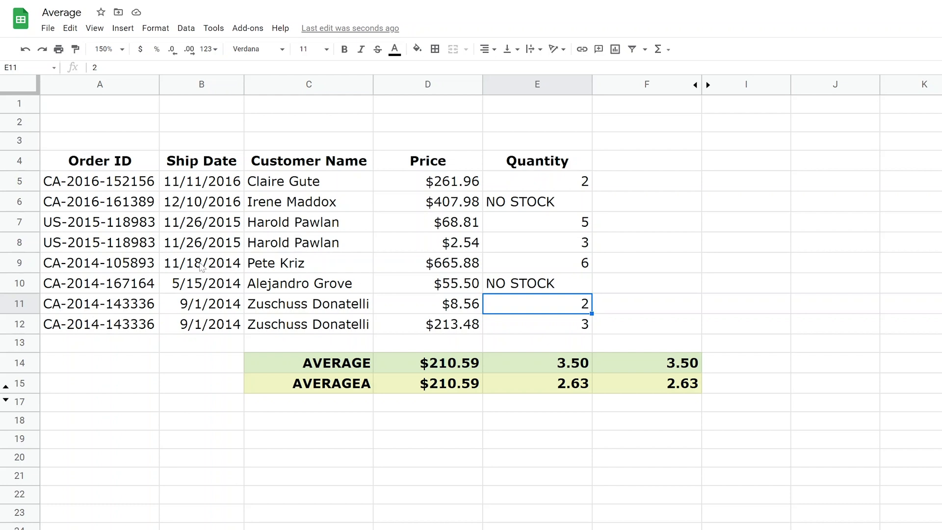
click(535, 242)
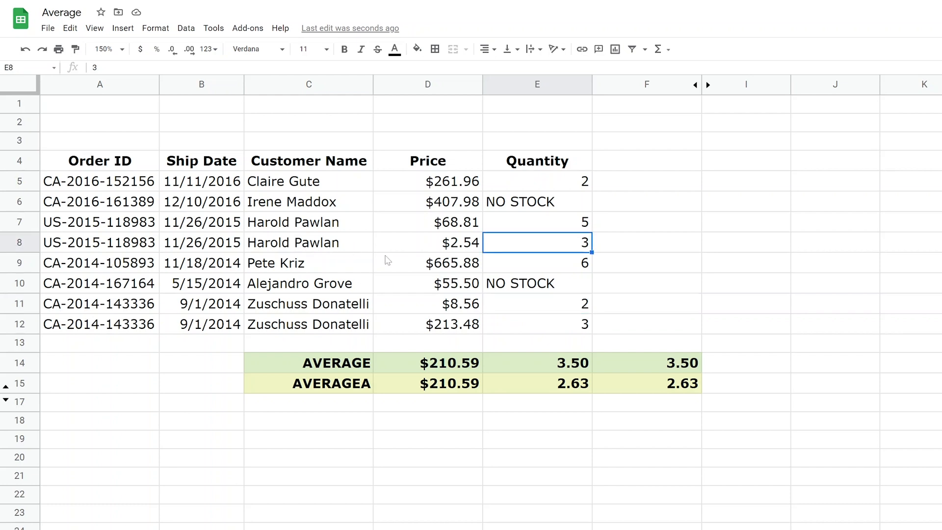
click(426, 263)
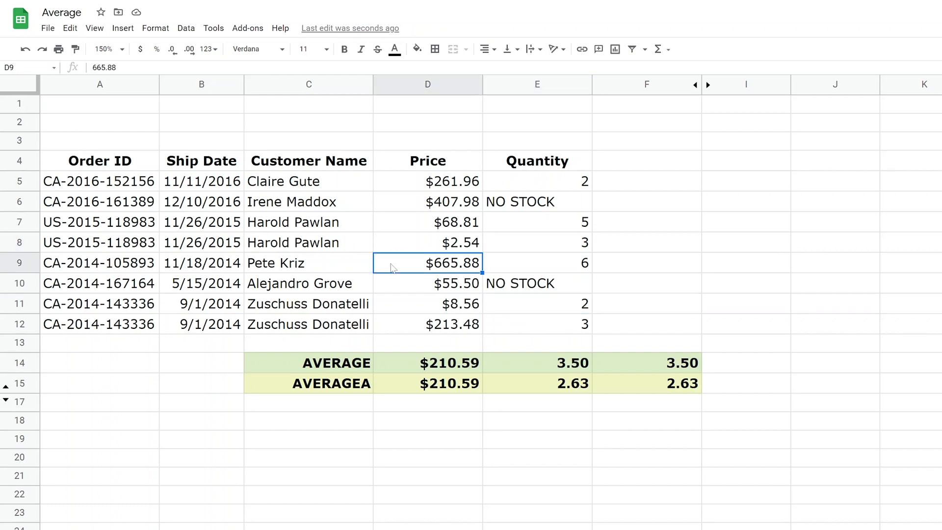
click(536, 263)
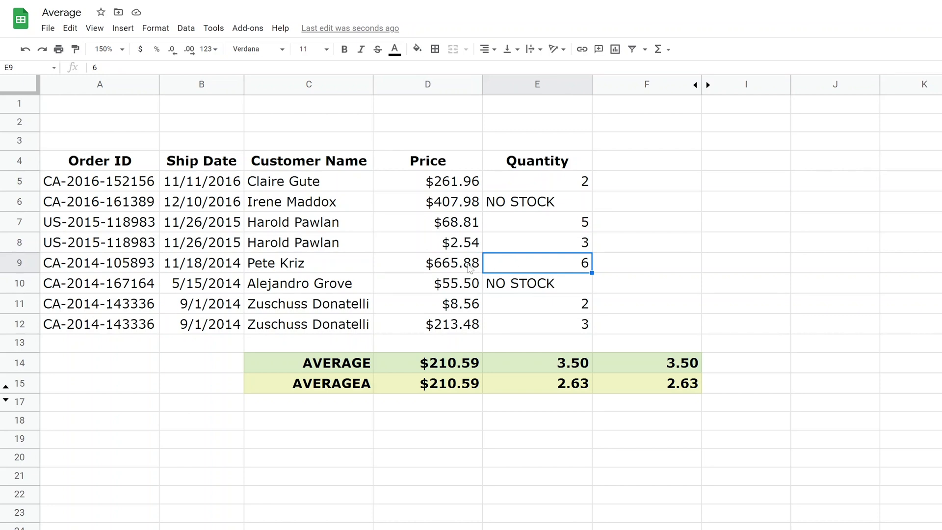
click(427, 263)
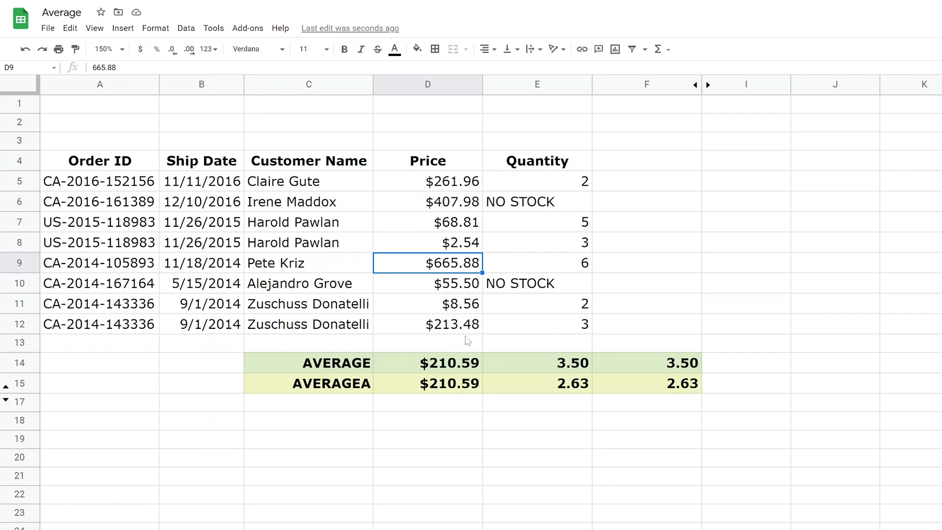
click(536, 263)
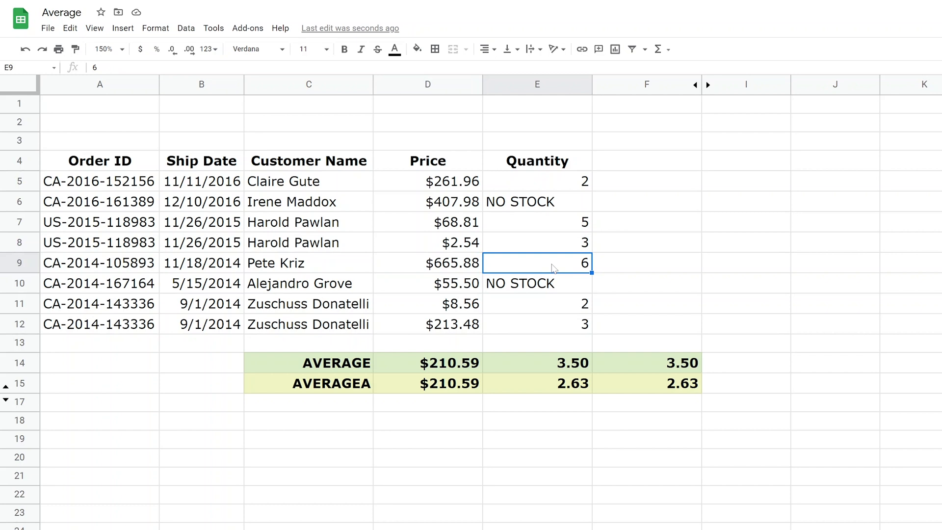
mouse_move(467, 271)
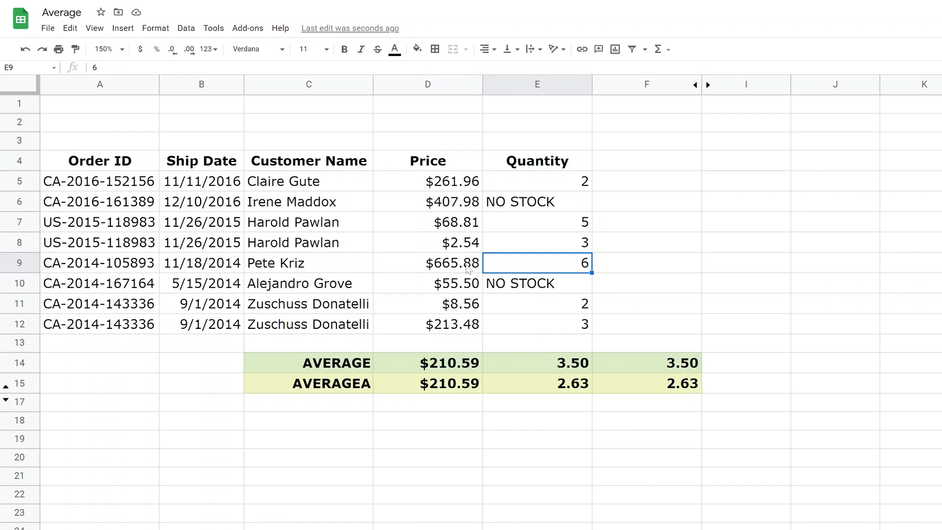
right_click(20, 263)
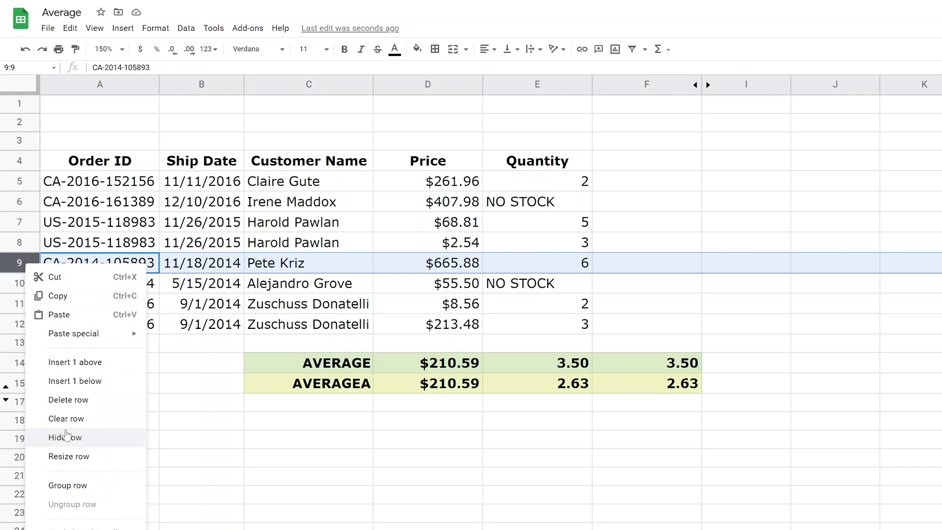
click(65, 436)
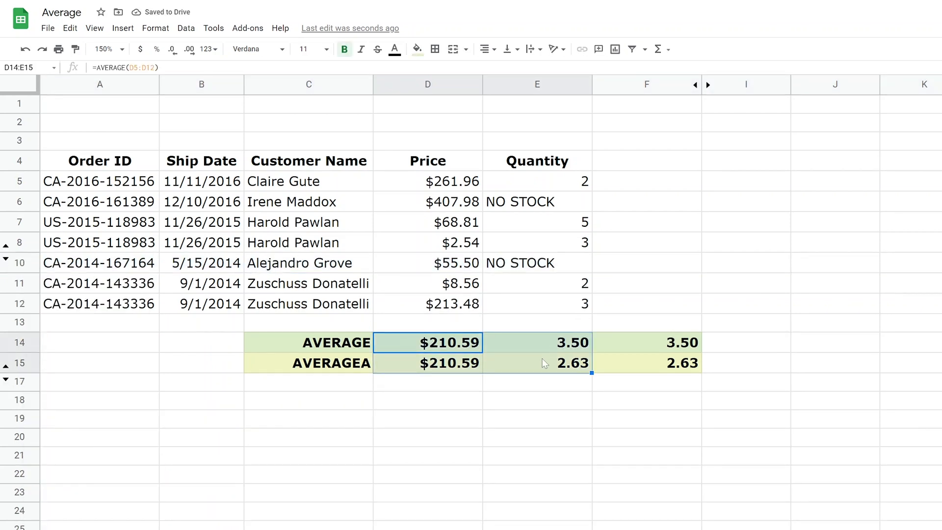
Step: Compare the AVERAGE and AVERAGEA price formulas and format D16's SUBTOTAL as currency ($145.55)
click(427, 362)
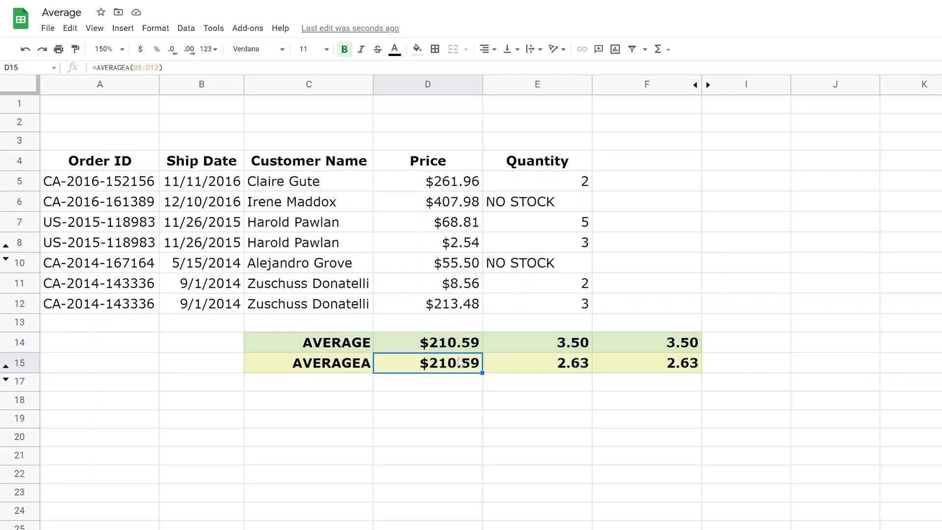
mouse_move(380, 351)
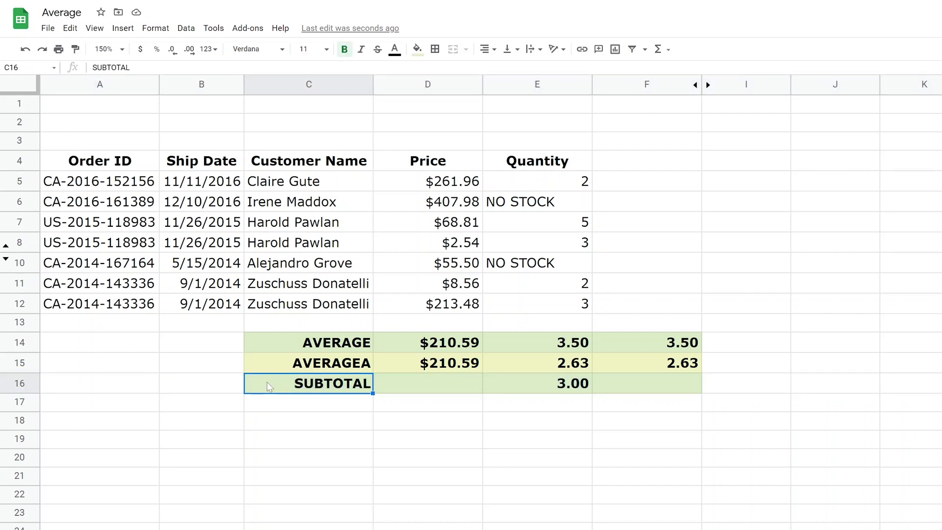
mouse_move(405, 369)
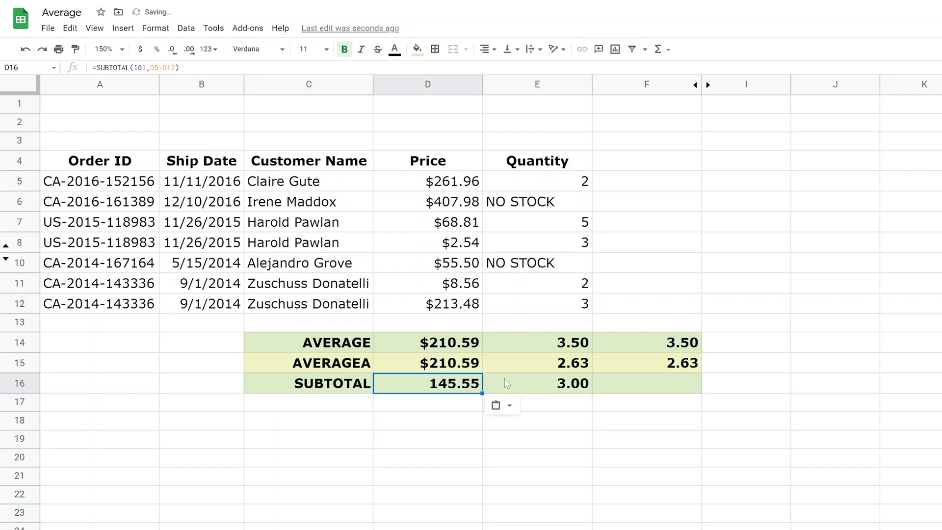
click(427, 342)
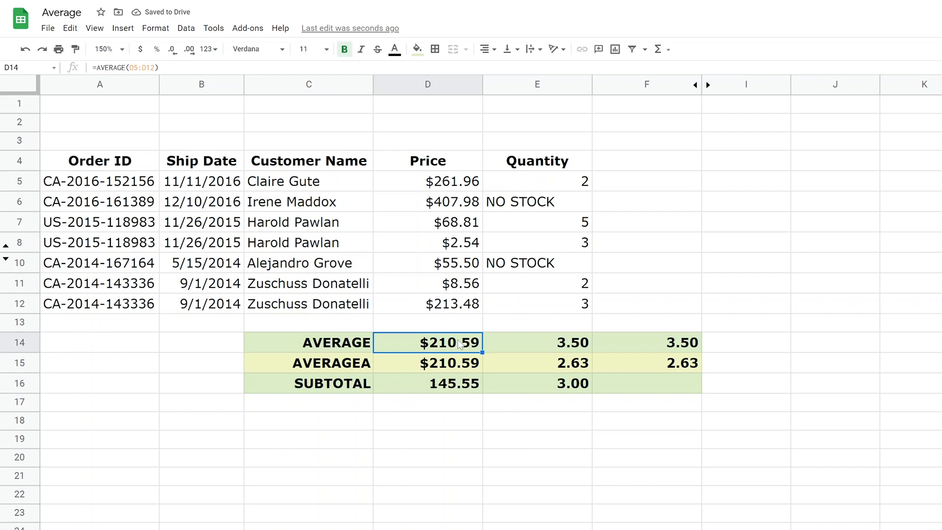
click(427, 384)
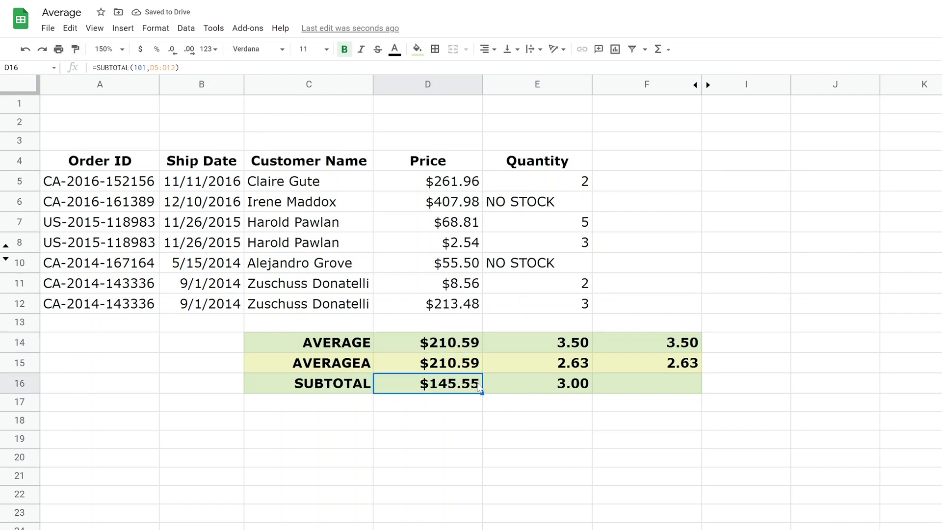
mouse_move(458, 391)
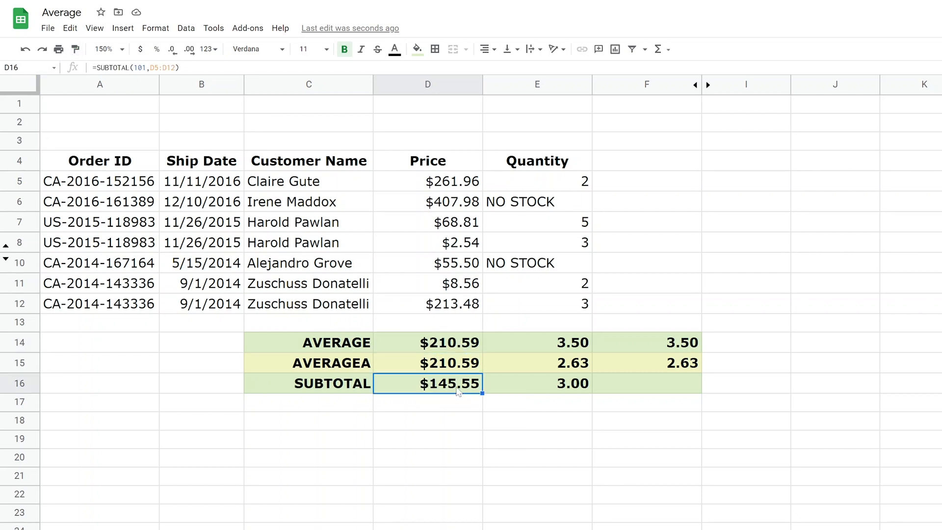
click(427, 362)
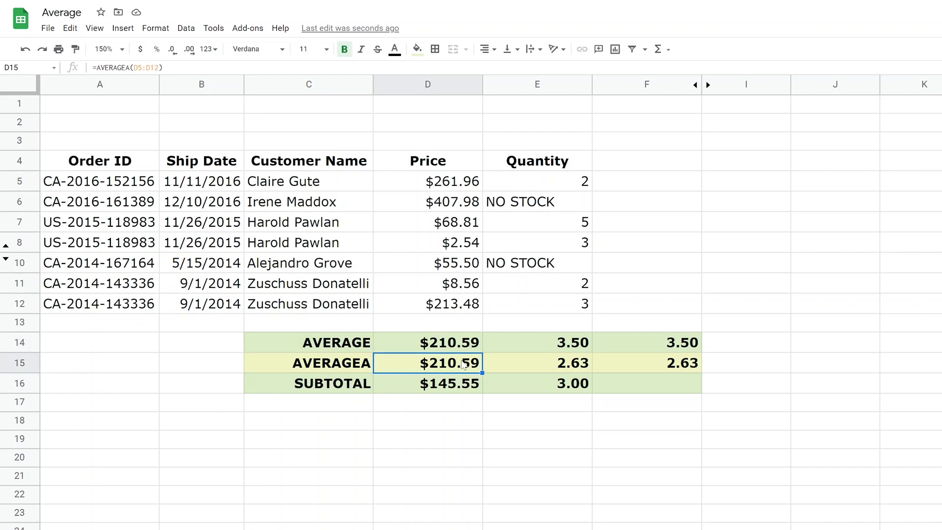
click(426, 384)
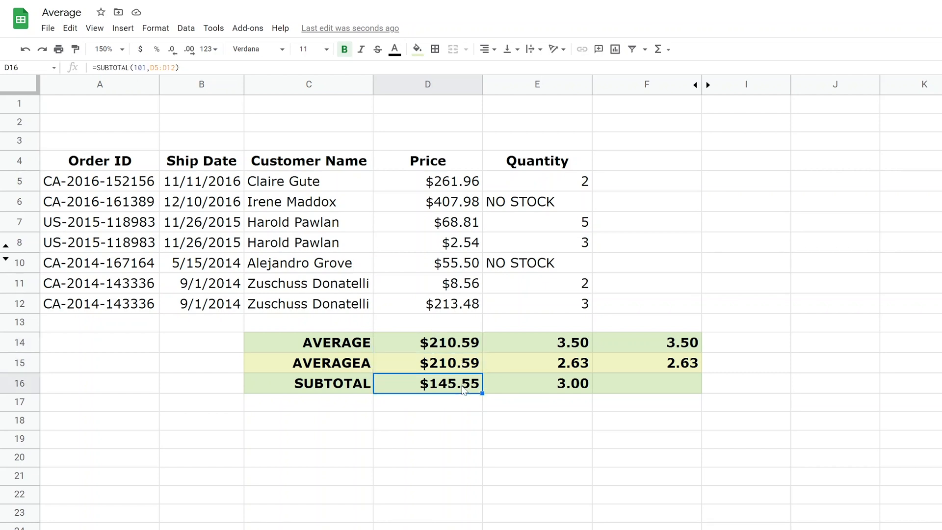
Step: Edit D16's SUBTOTAL formula and follow Learn more to its help article
double_click(448, 383)
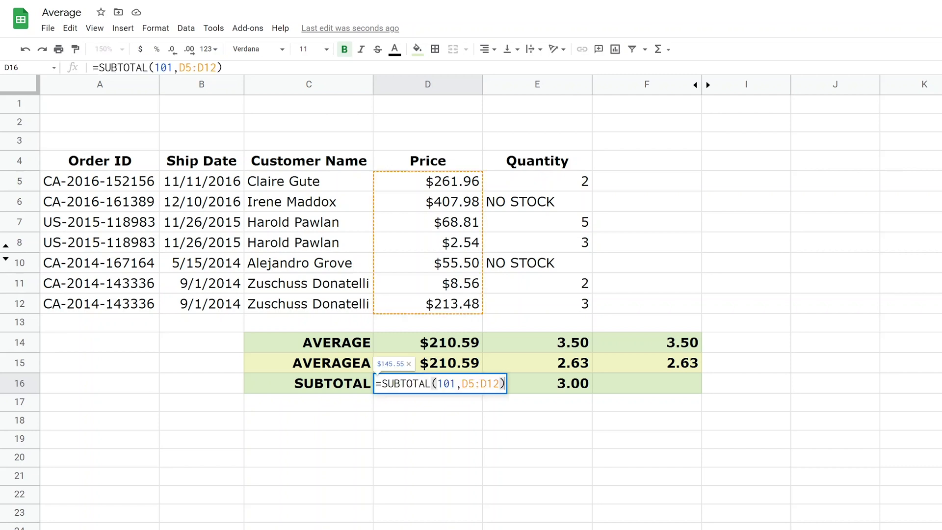
click(443, 384)
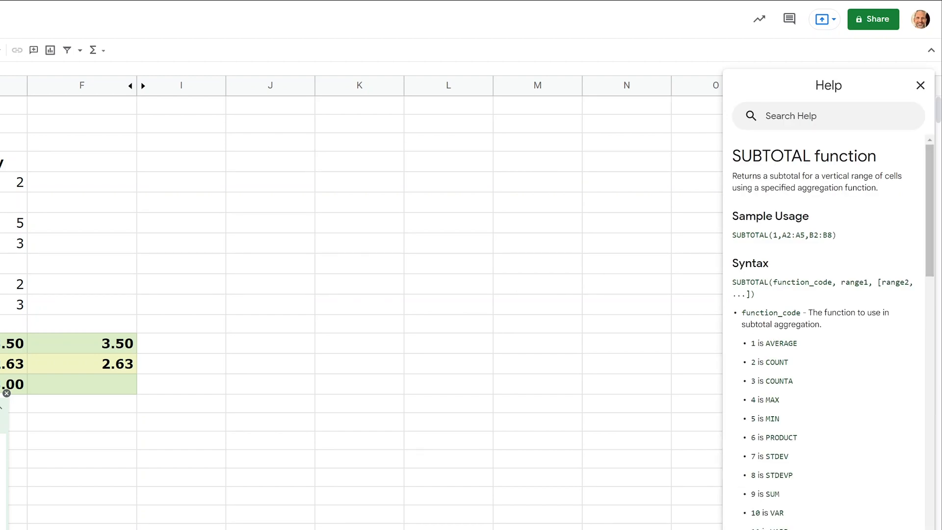
Step: Highlight the help note that SUBTOTAL codes skip hidden values, then close the help panel
scroll(down, 3)
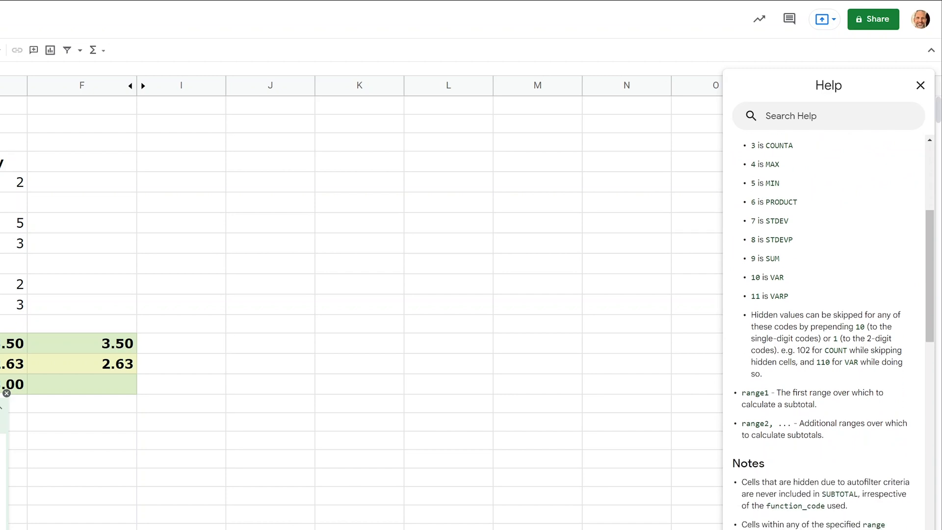
double_click(801, 350)
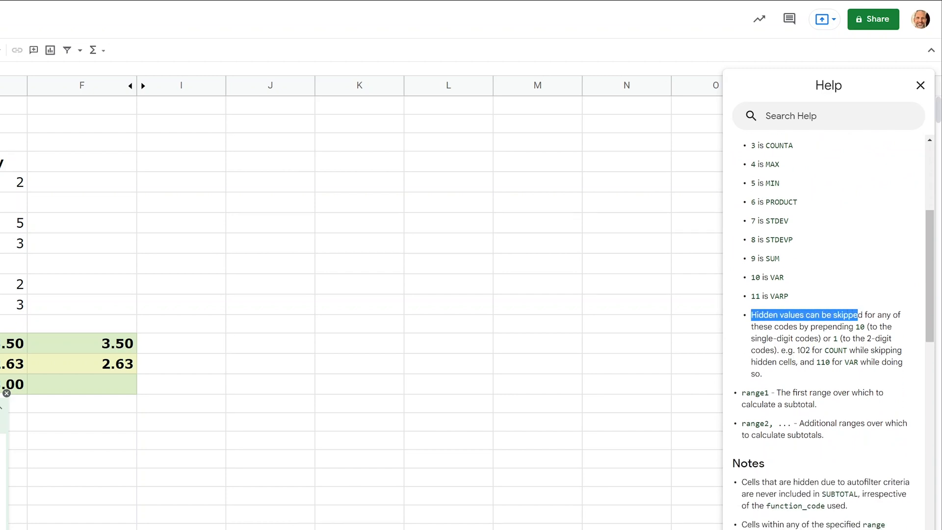
click(919, 84)
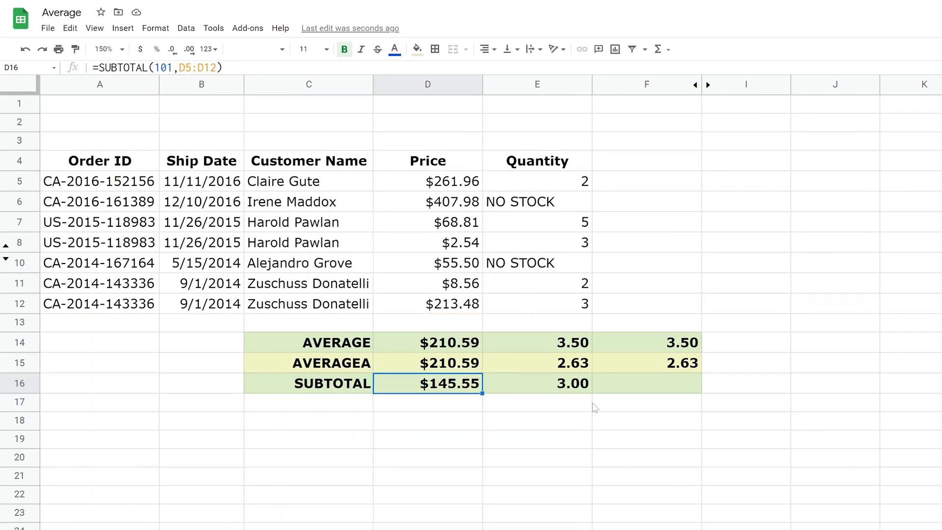
mouse_move(708, 85)
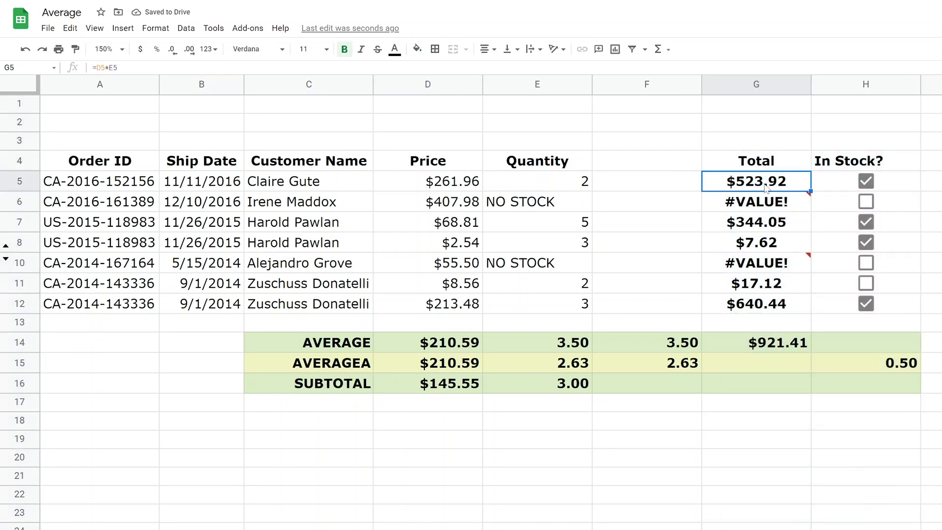
Step: Hide the In Stock column H and select G14 under the Total column for its average
right_click(866, 84)
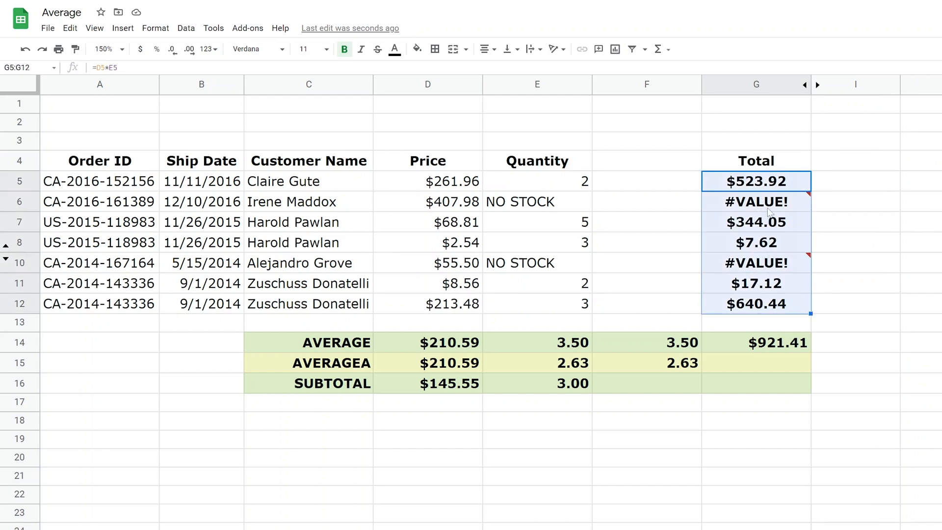
click(756, 201)
text(=)
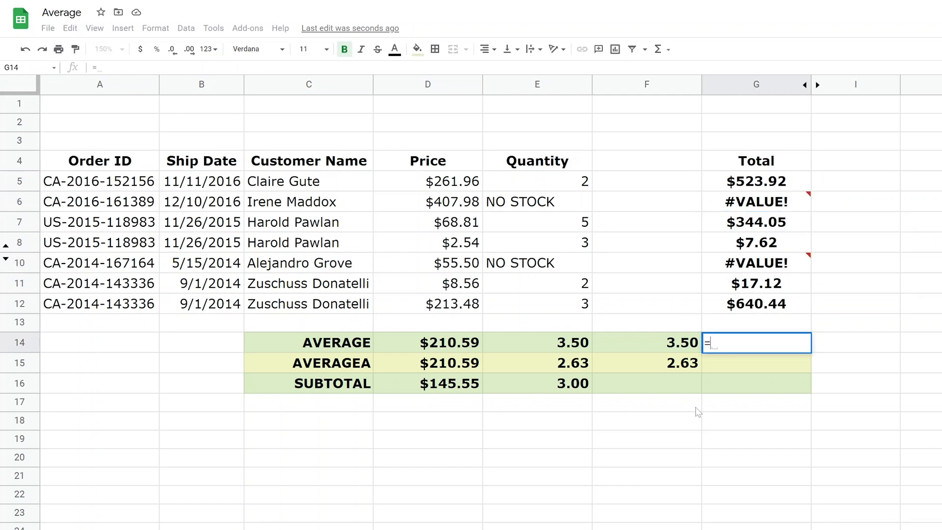
Step: Start an AVERAGE formula in G14 over the Total values G5:G12 containing #VALUE! errors
text(AVERAGE(G13)
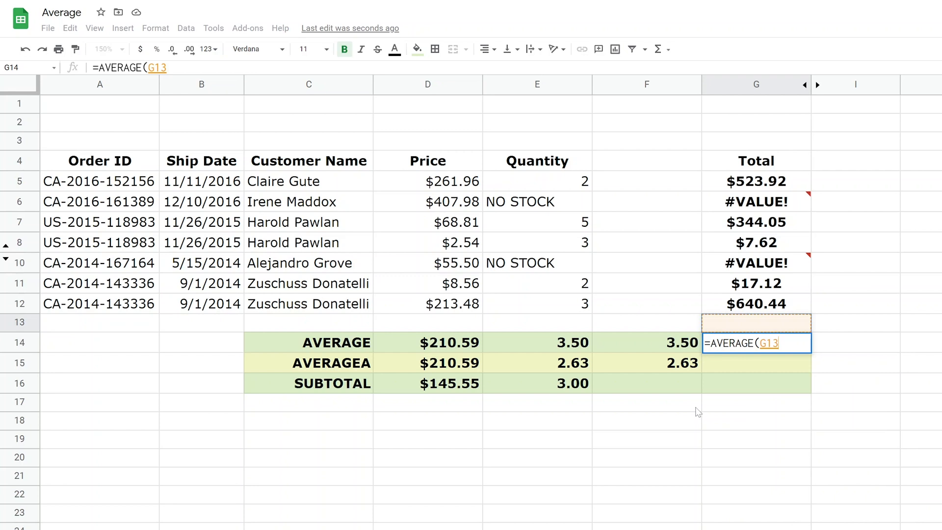
drag(755, 181, 755, 303)
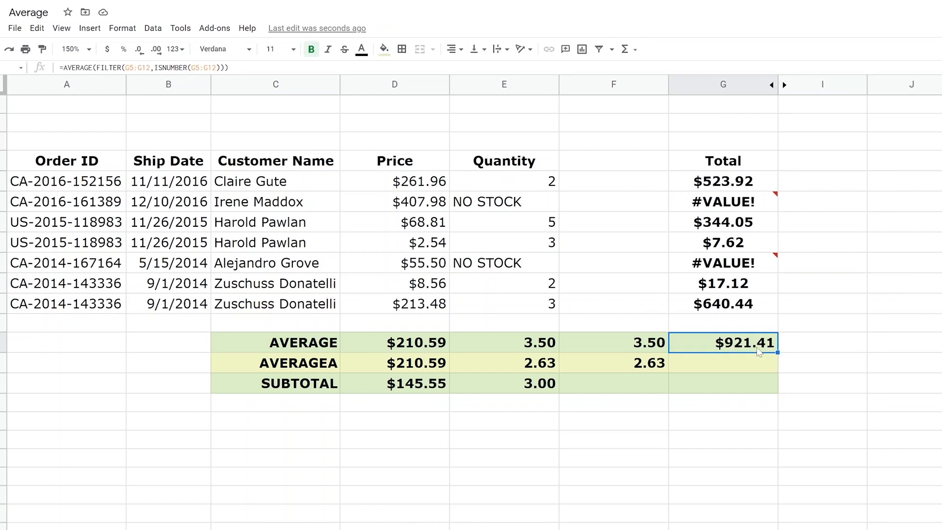
double_click(723, 343)
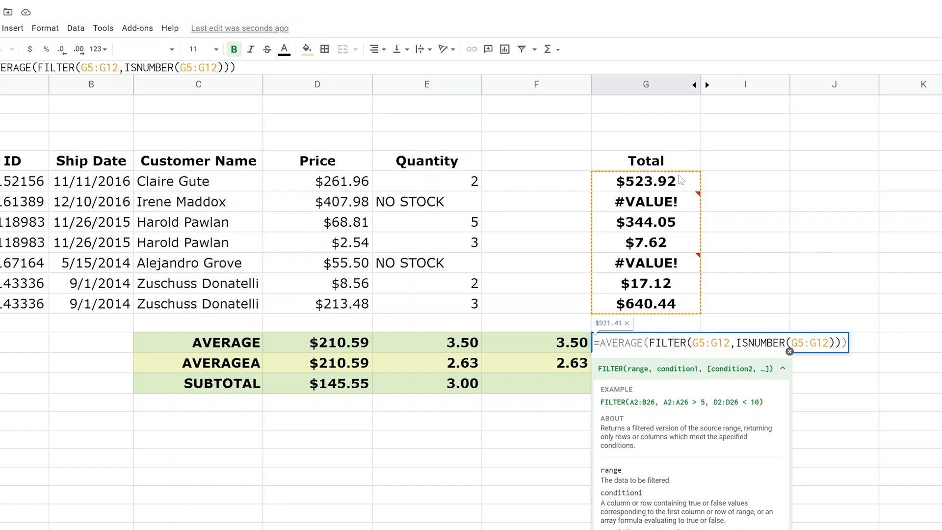
mouse_move(660, 290)
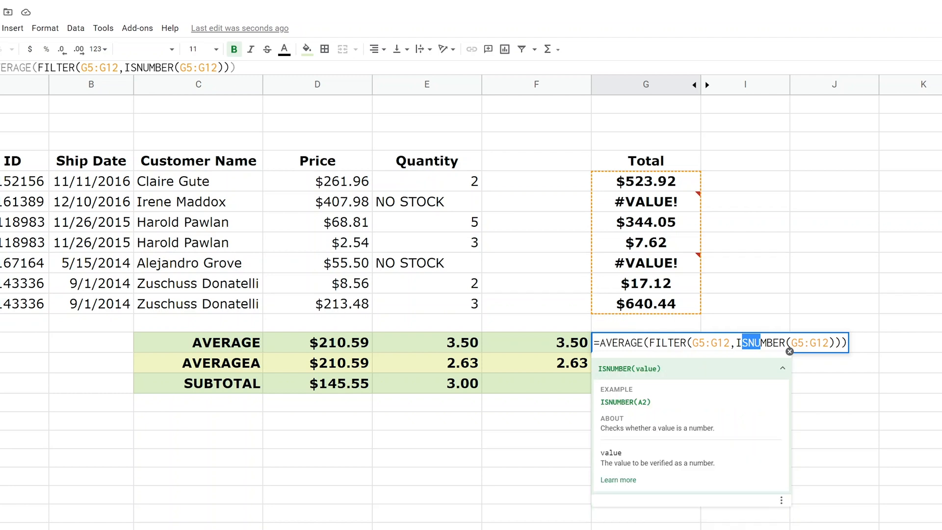
mouse_move(675, 237)
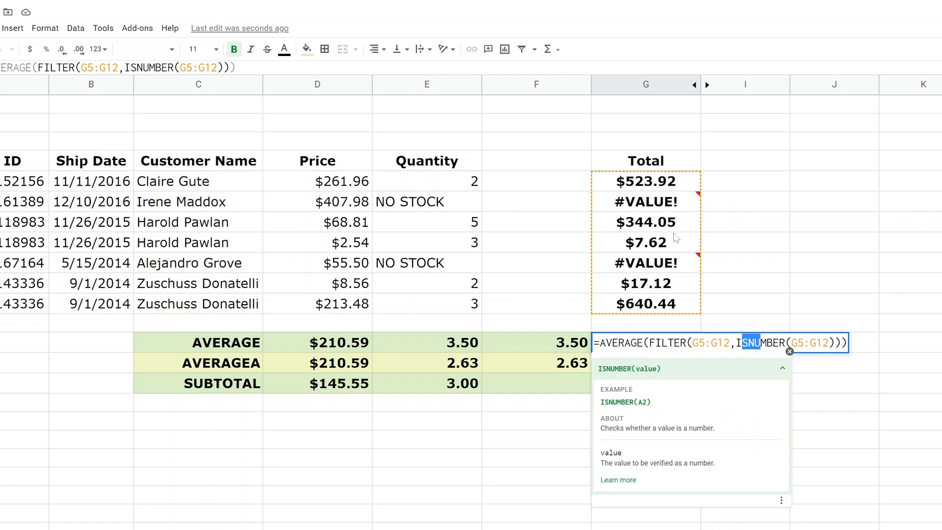
mouse_move(647, 355)
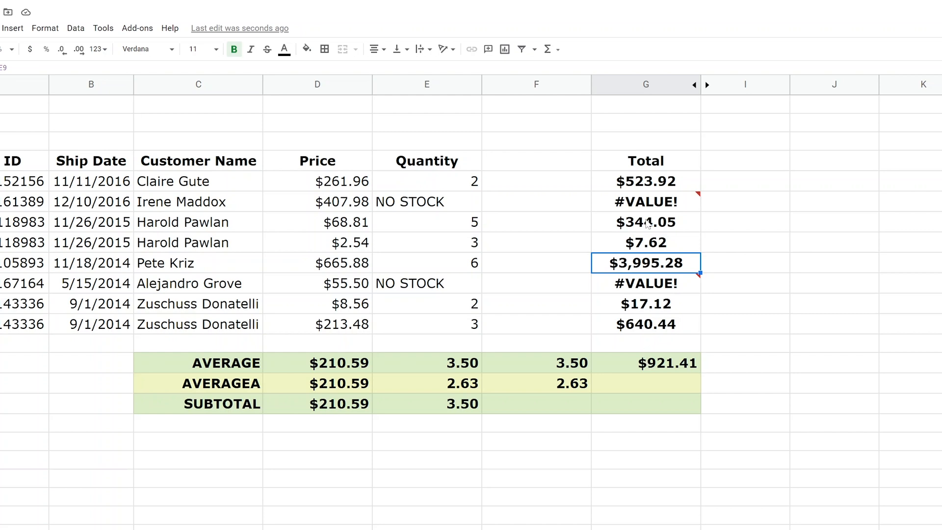
Step: Select the Total values G5:G12 and show their Explore average of $921.41
click(646, 180)
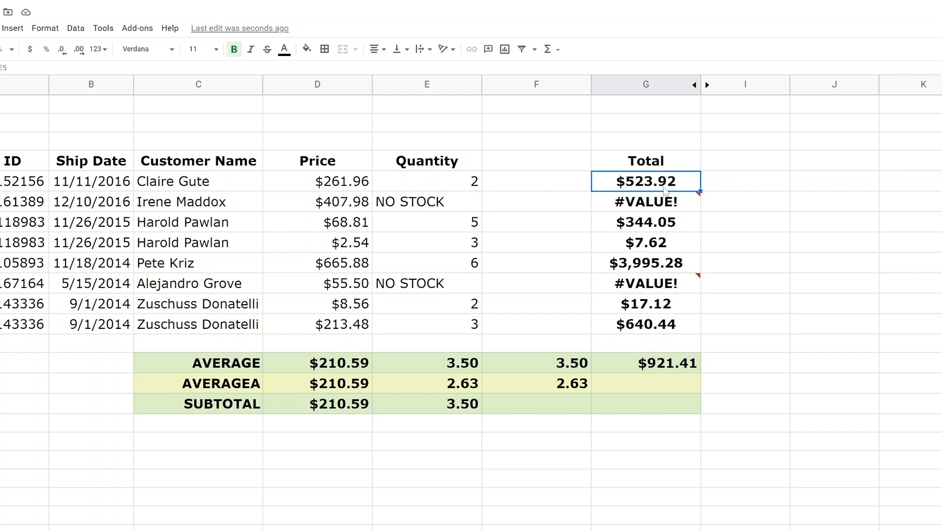
mouse_move(665, 230)
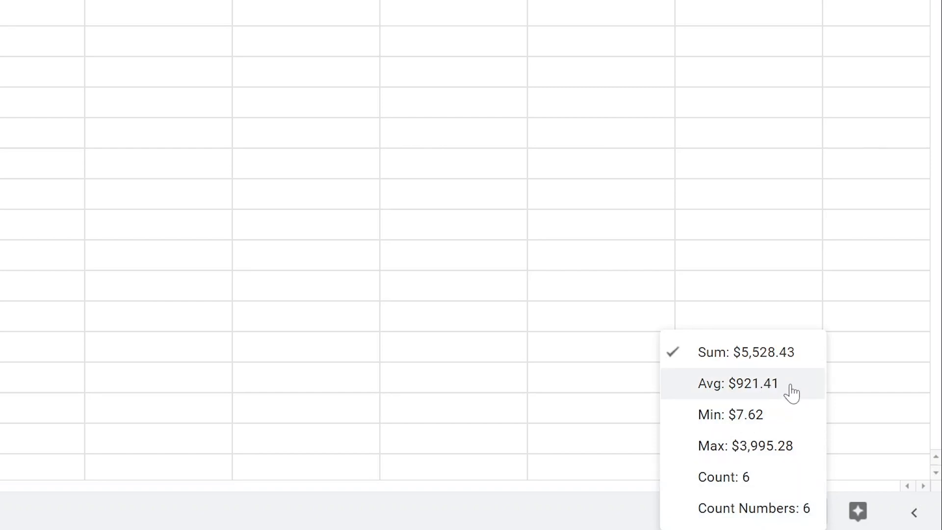
click(753, 383)
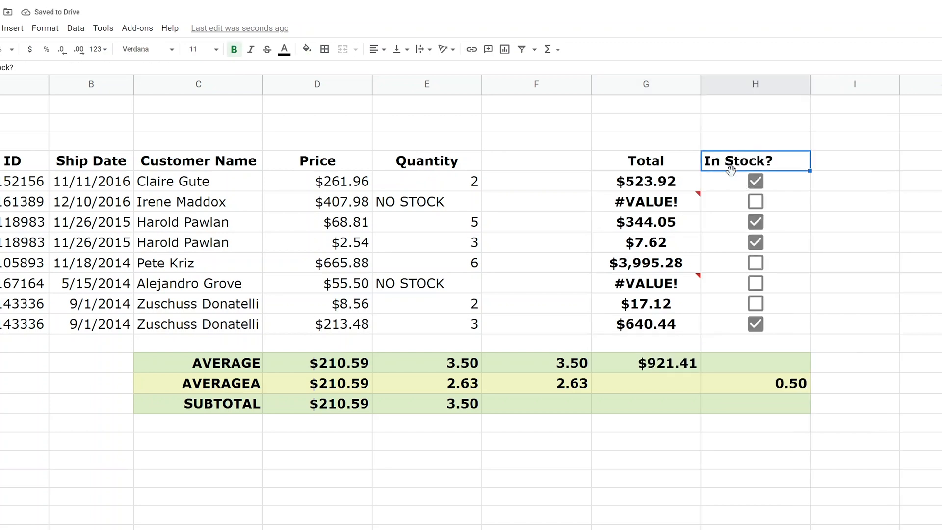
Step: Try a bare =AVERAGE( in H14 under the In Stock checkboxes, giving #DIV/0!, and reselect it
click(755, 182)
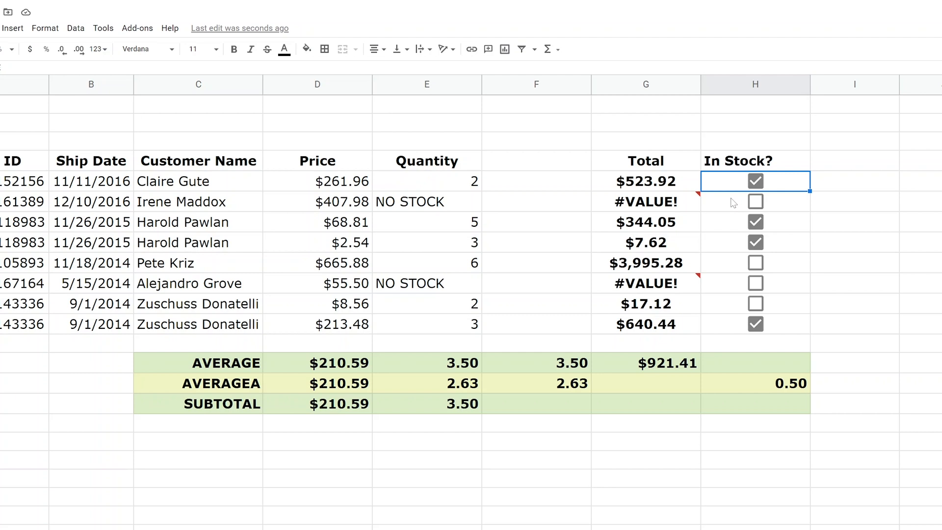
click(754, 363)
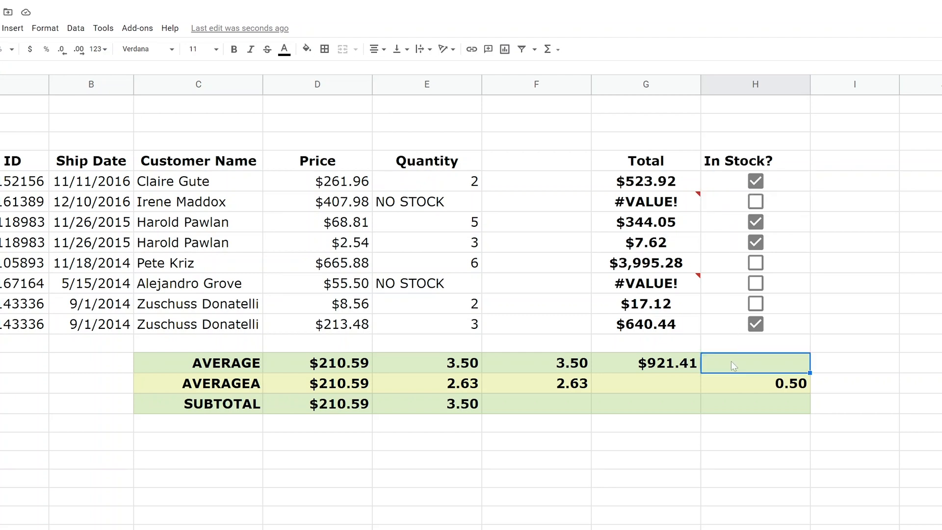
text(=AVERAGE()
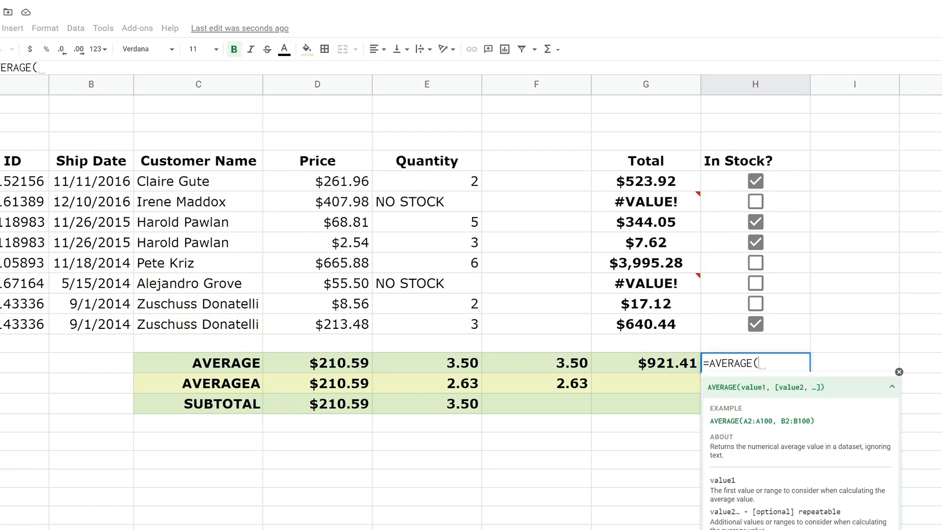
key(Enter)
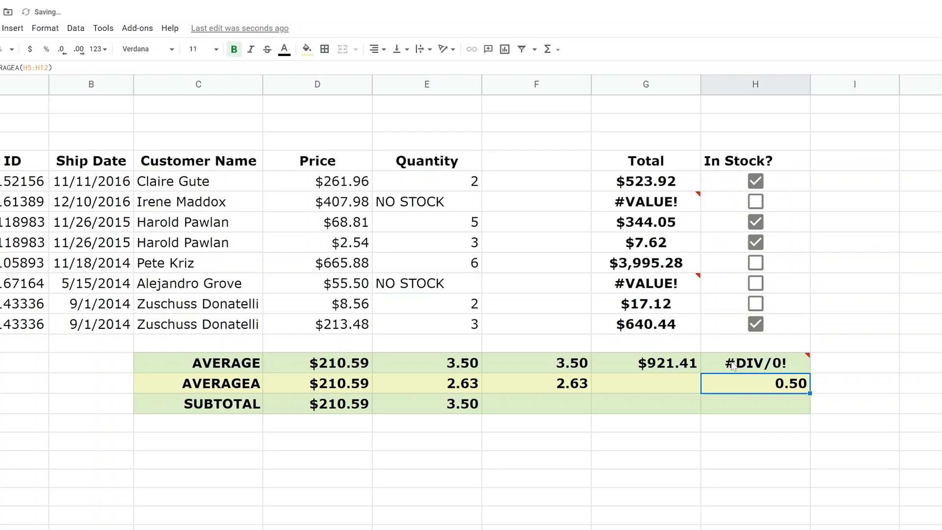
click(753, 362)
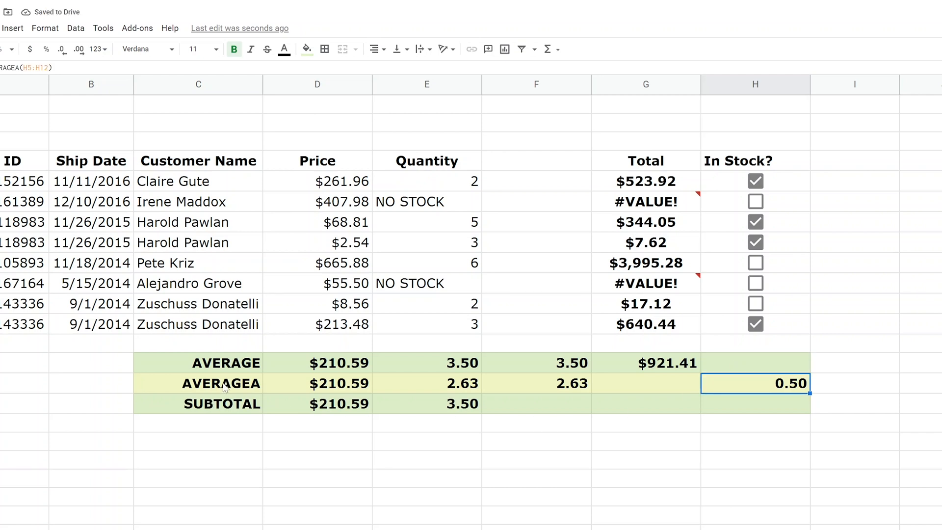
mouse_move(756, 415)
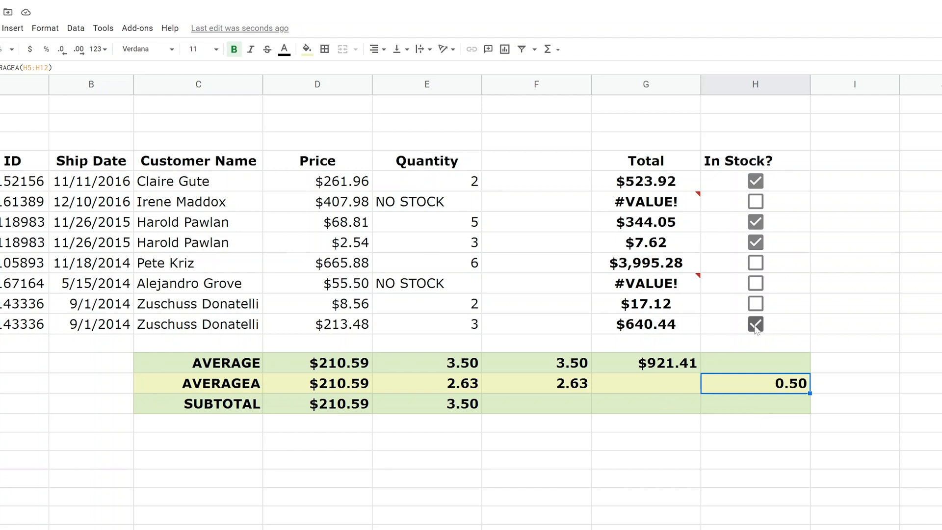
Step: Untick the last order's In Stock checkbox so AVERAGEA drops to 0.38
click(754, 324)
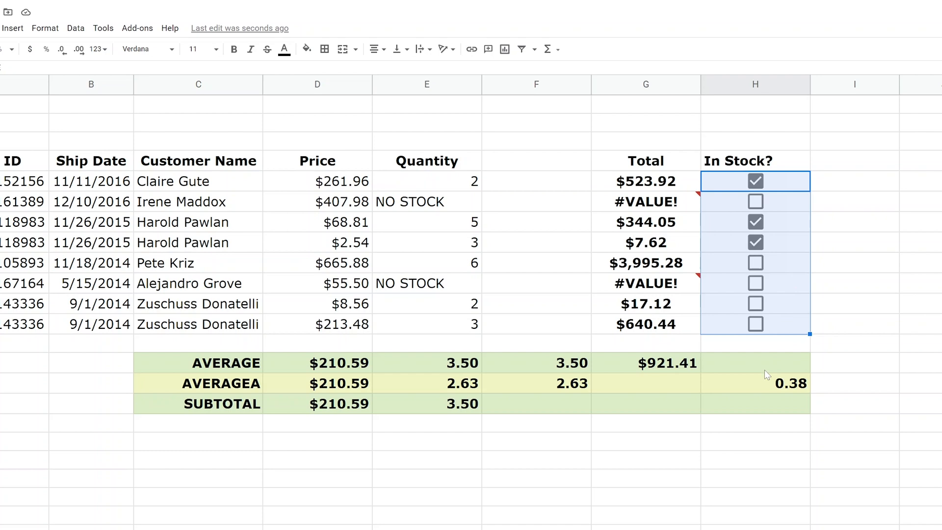
click(754, 383)
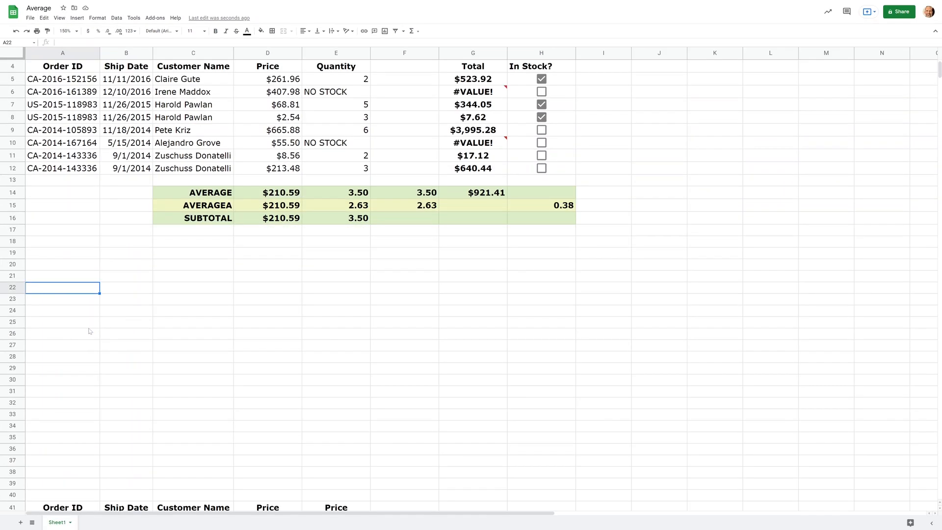
Step: Scroll to the nested-subtotal order table and inspect each group's bold Price subtotal cell
scroll(down, 3)
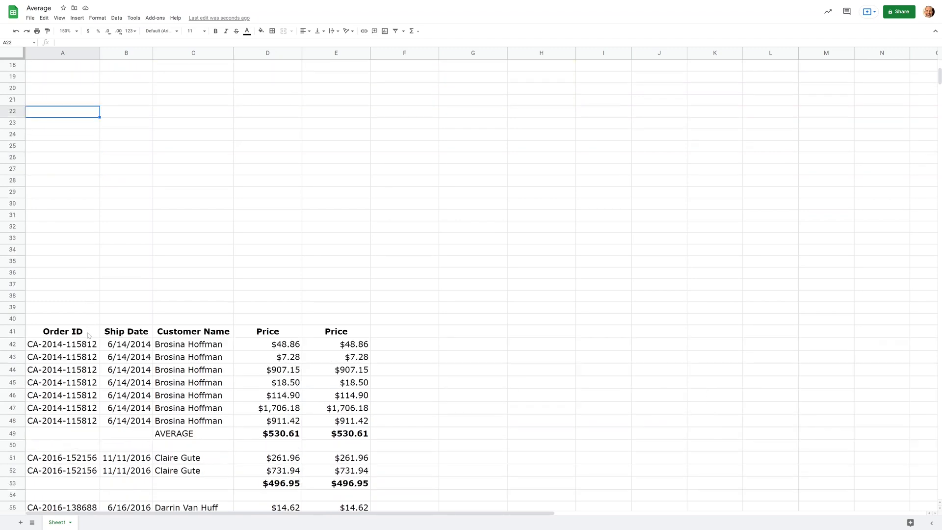
scroll(down, 3)
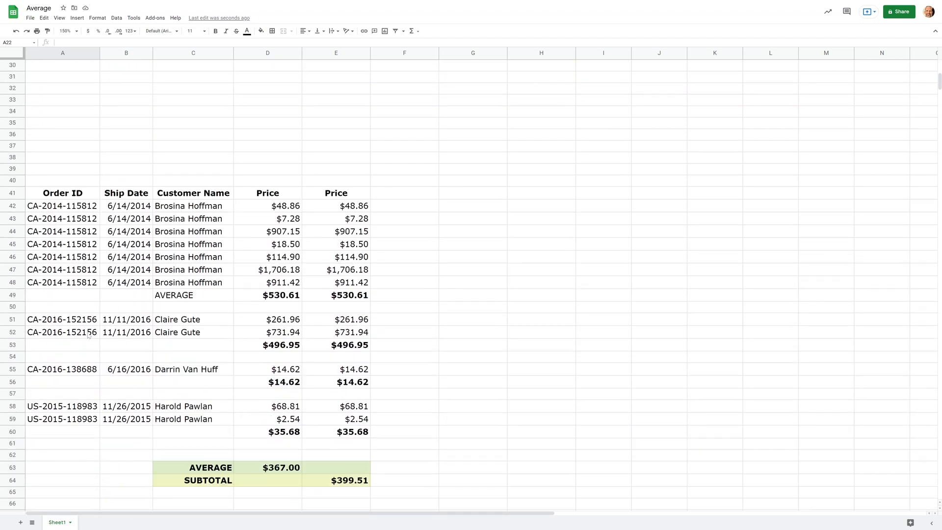
scroll(down, 3)
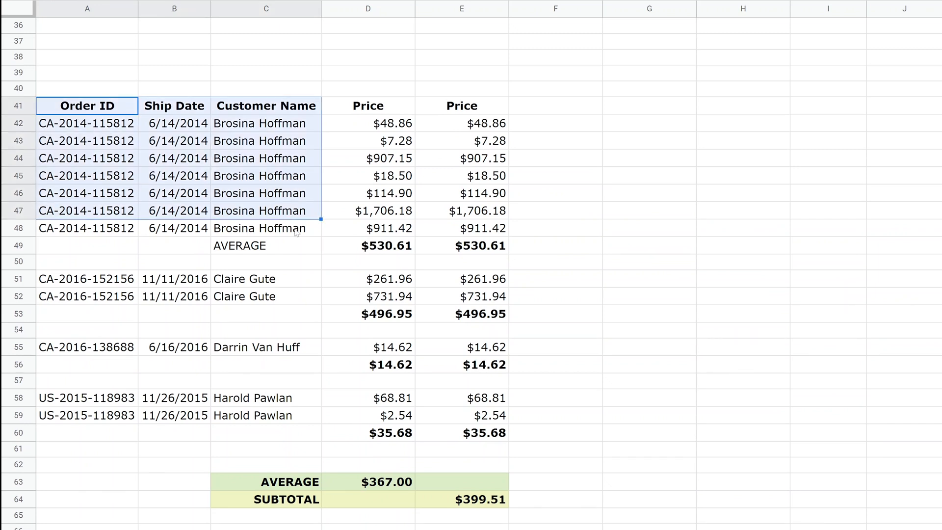
click(368, 314)
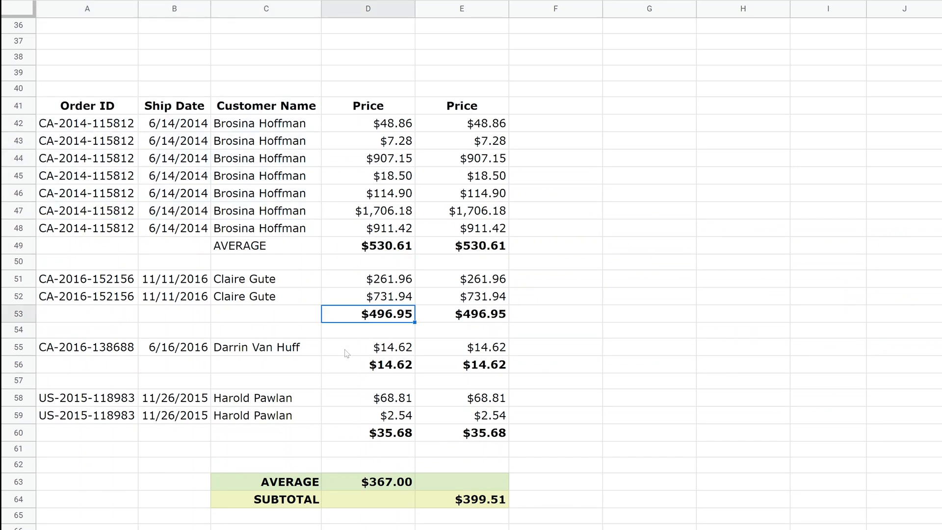
click(367, 364)
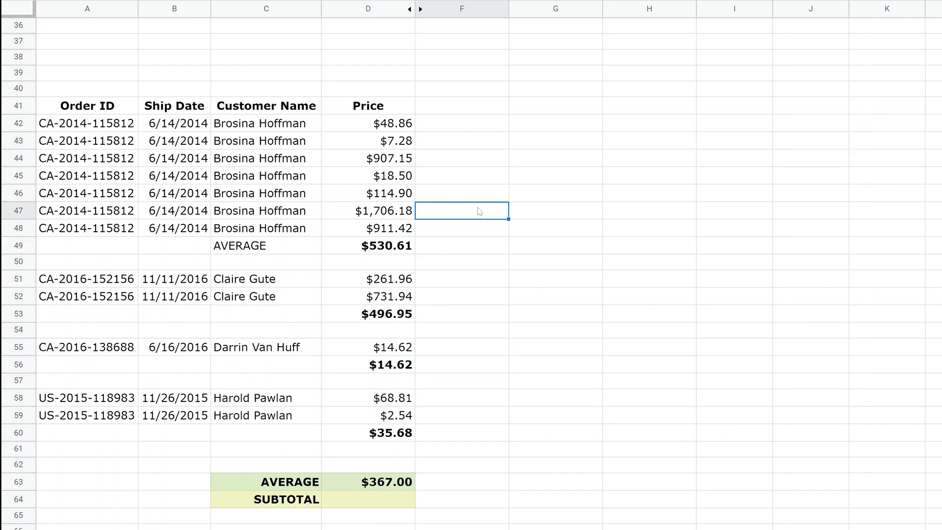
mouse_move(384, 252)
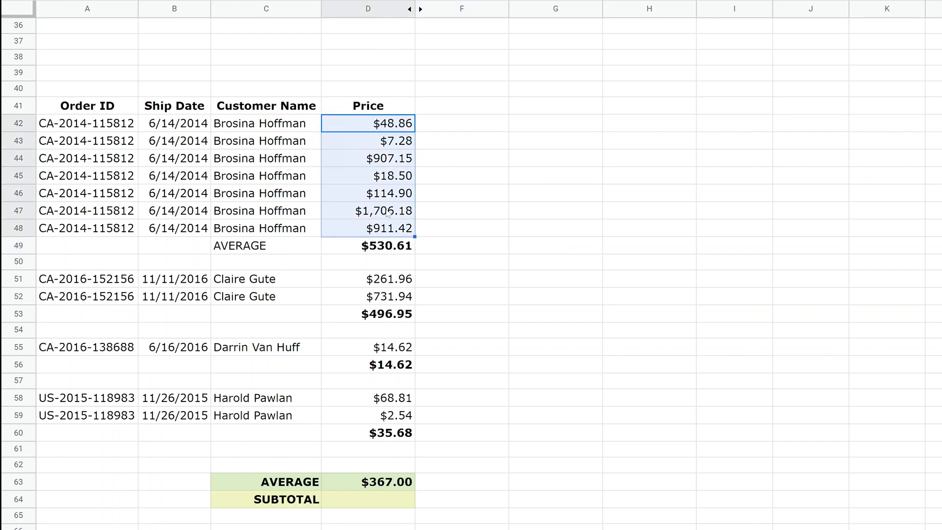
click(368, 313)
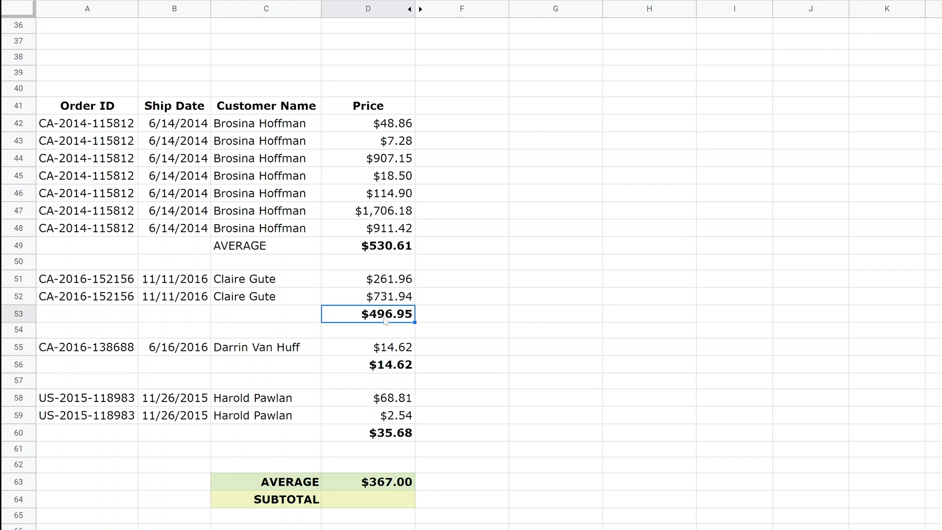
click(368, 433)
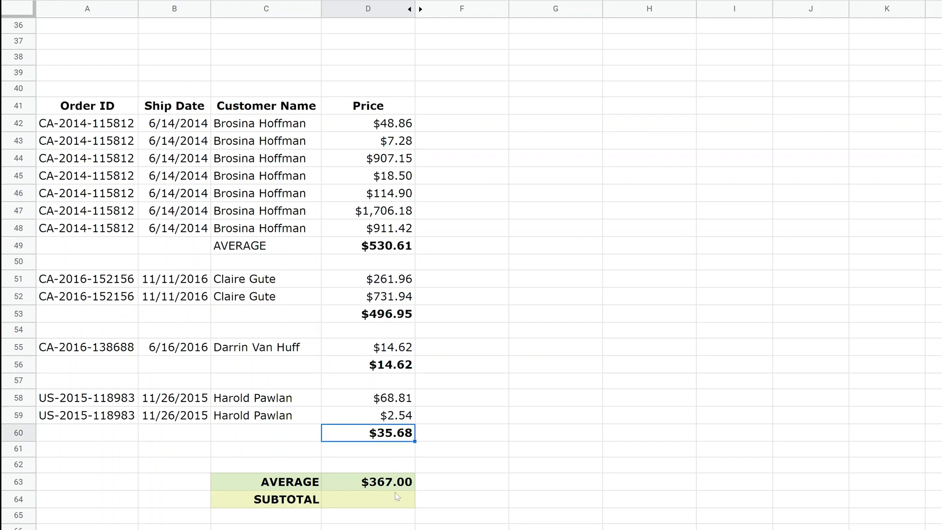
Step: View the row-63 Price formula =AVERAGE(D42:D60) showing $367.00 and leave it unchanged
double_click(386, 480)
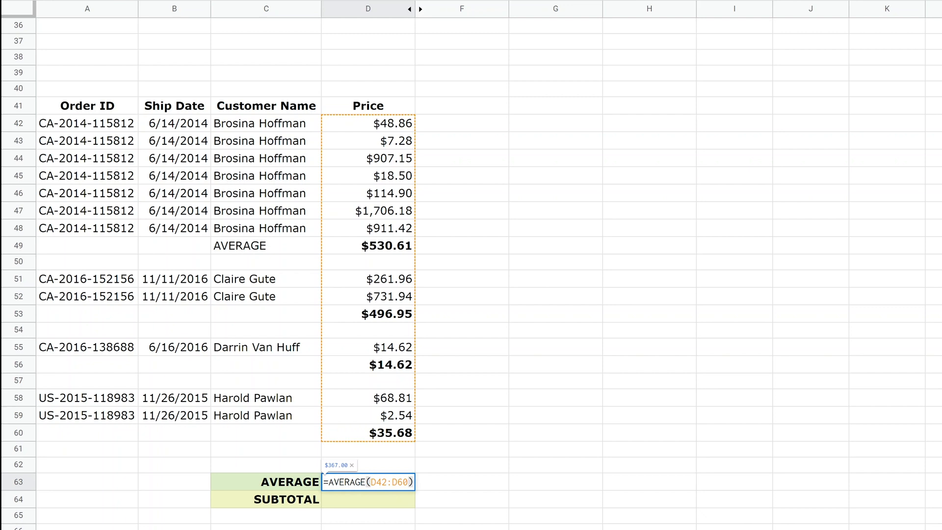
mouse_move(371, 143)
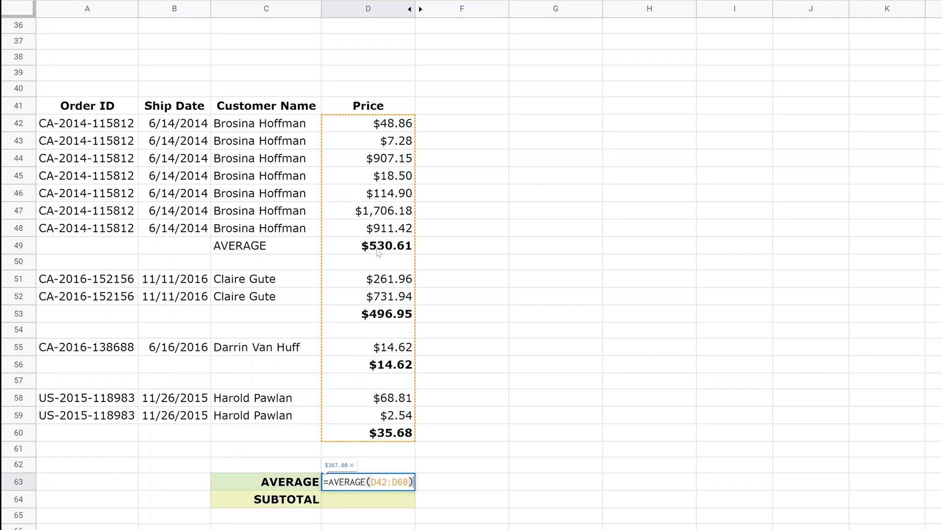
key(Enter)
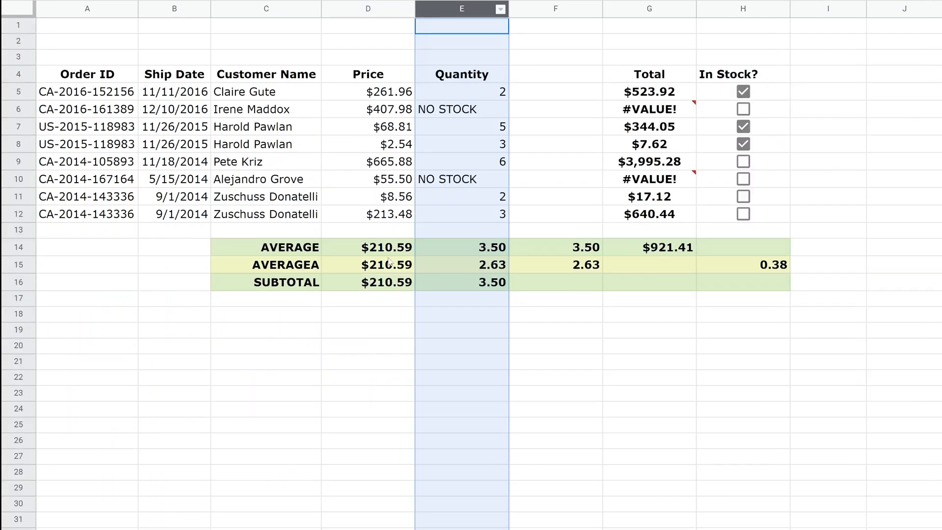
scroll(down, 3)
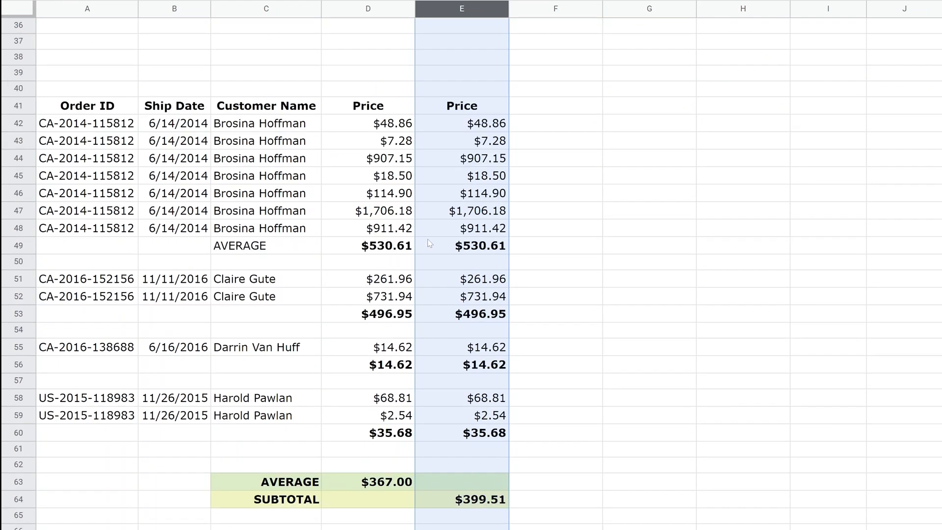
mouse_move(437, 250)
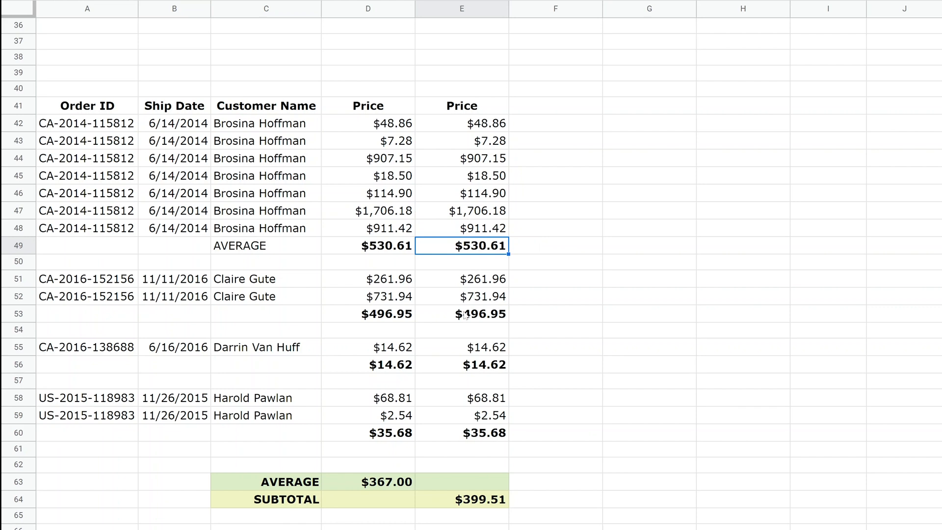
double_click(461, 314)
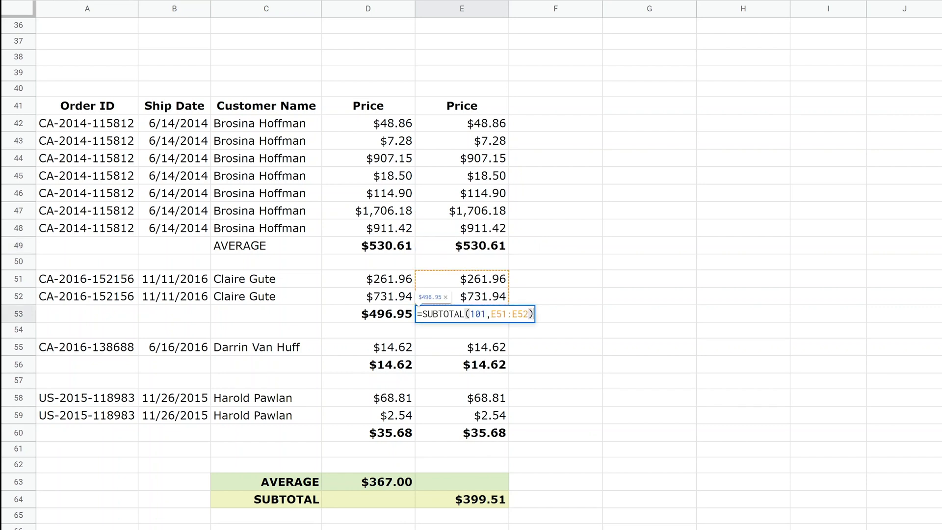
key(enter)
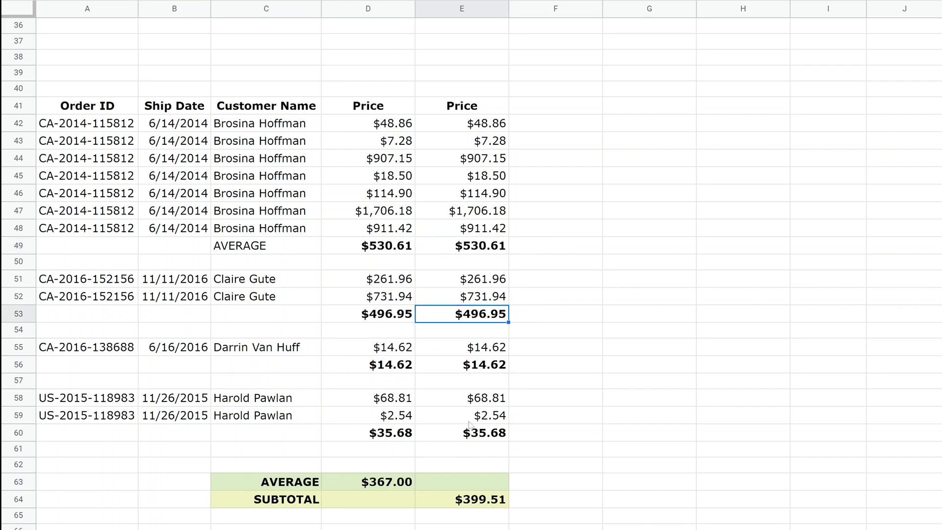
click(461, 499)
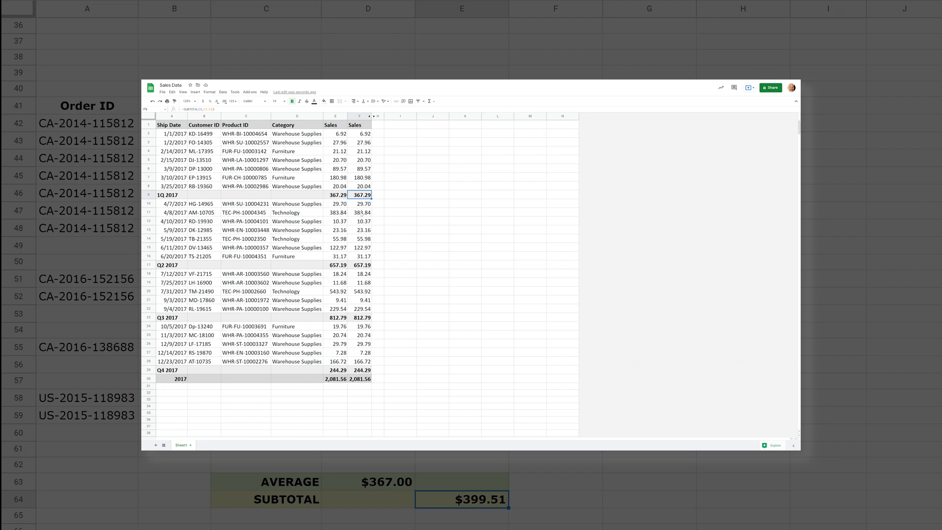
Step: View the SUBTOTAL formula behind the 1Q 2017 Sales subtotal in F9
double_click(359, 194)
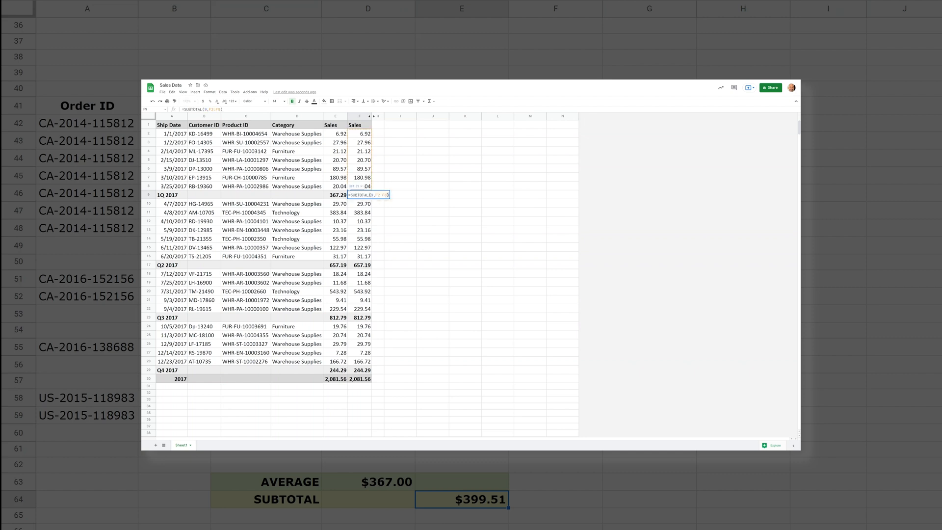